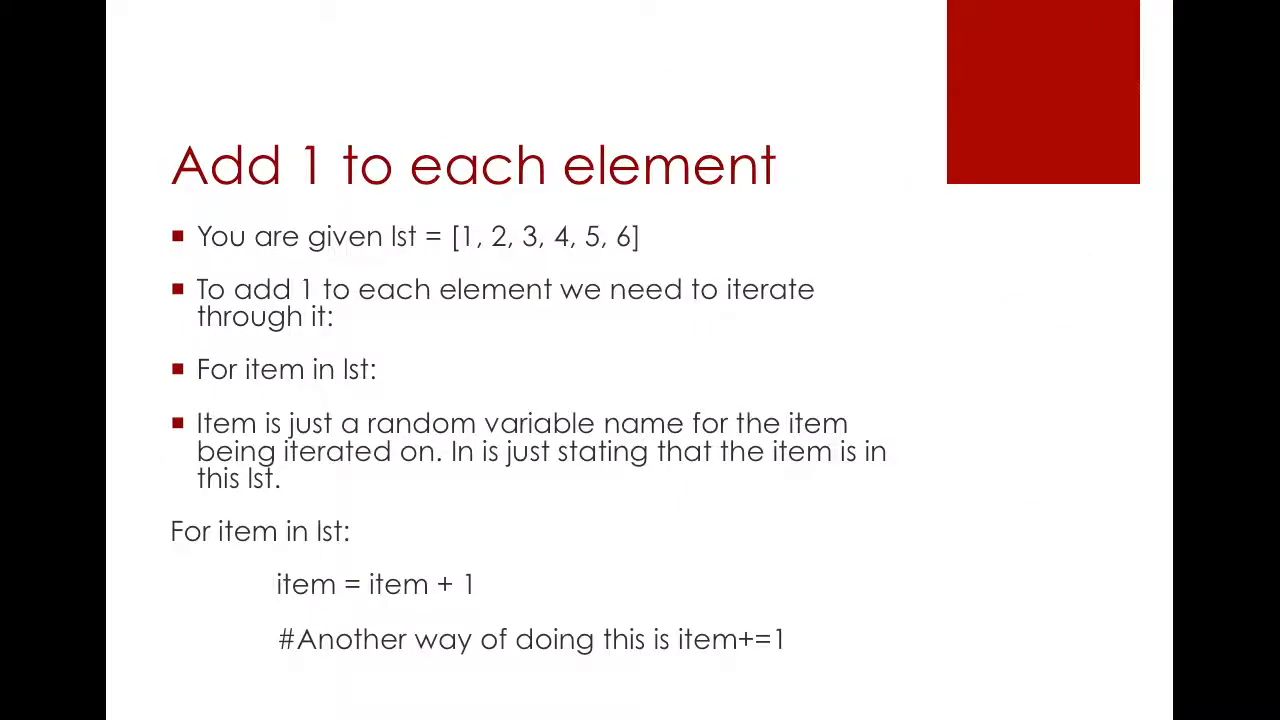
pyautogui.moveTo(290, 145)
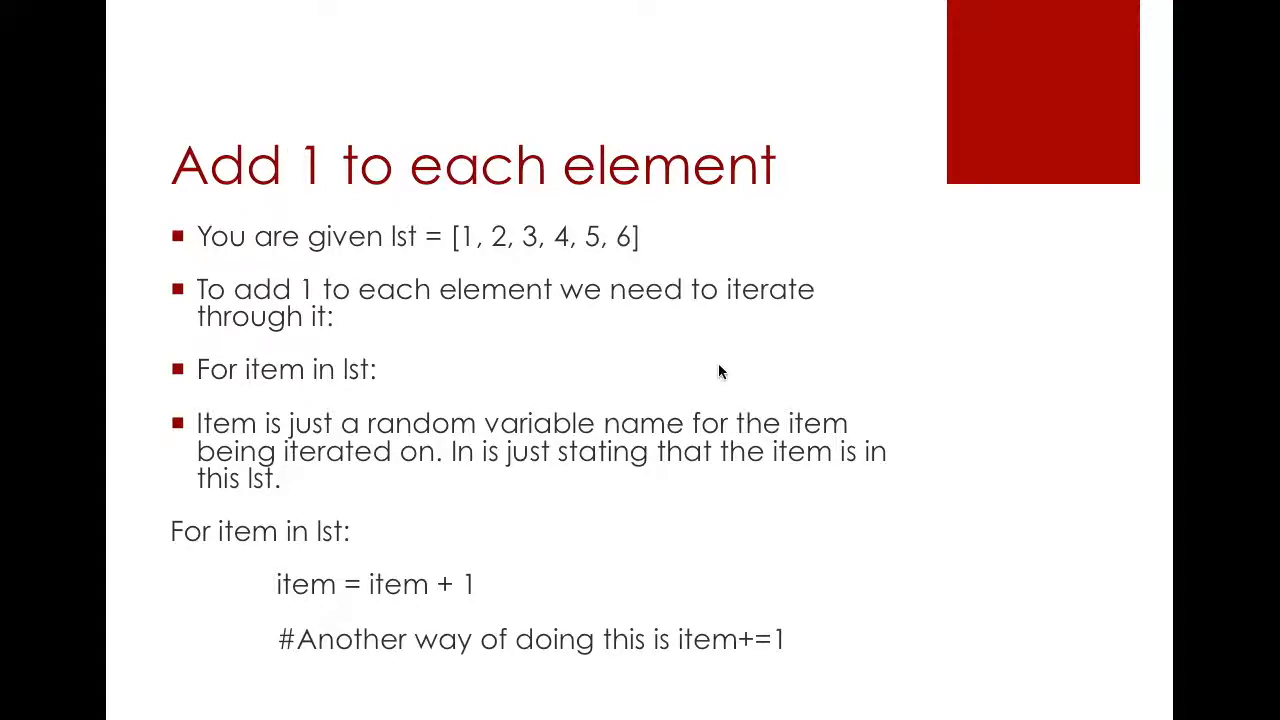
pyautogui.moveTo(600, 283)
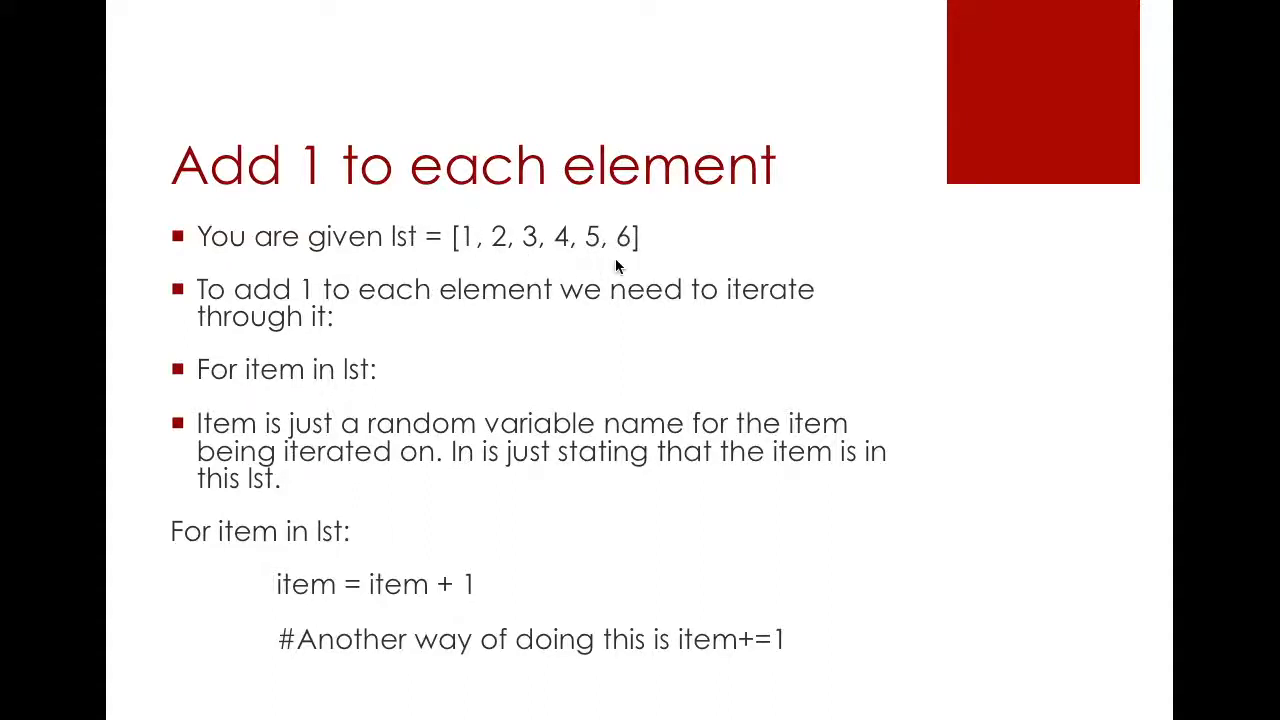
pyautogui.moveTo(710, 247)
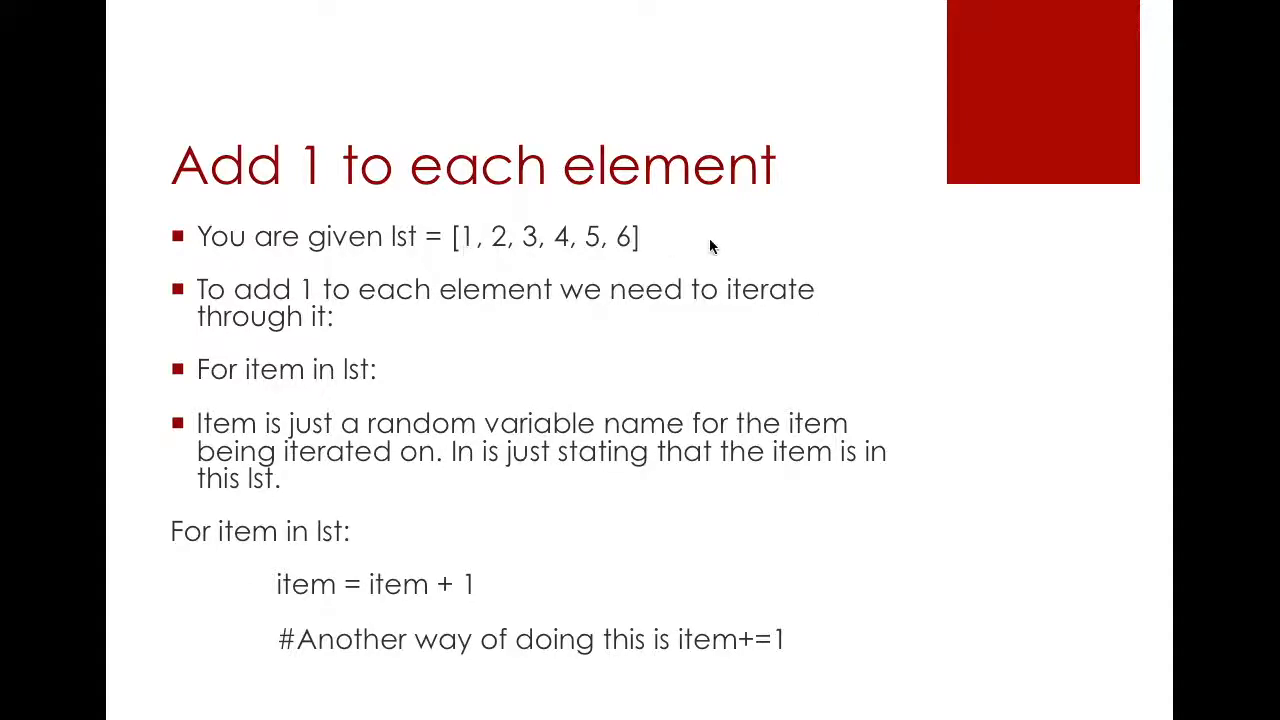
pyautogui.moveTo(480, 218)
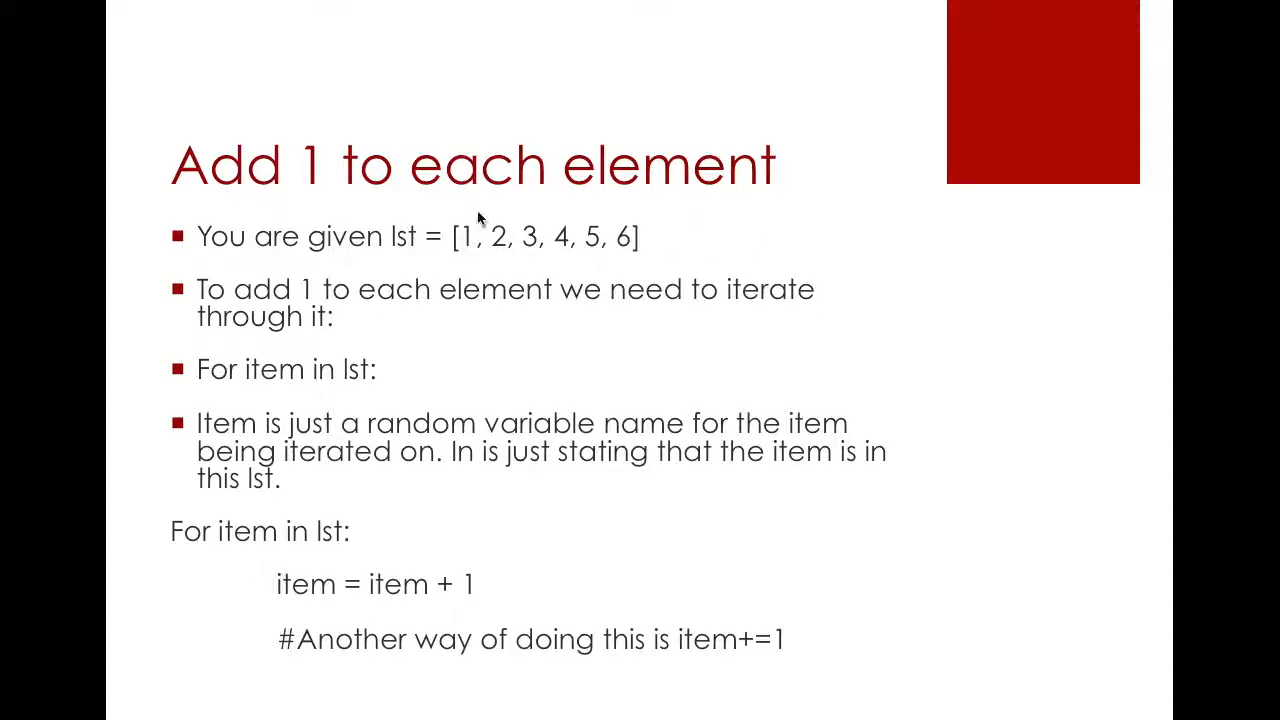
pyautogui.moveTo(500, 253)
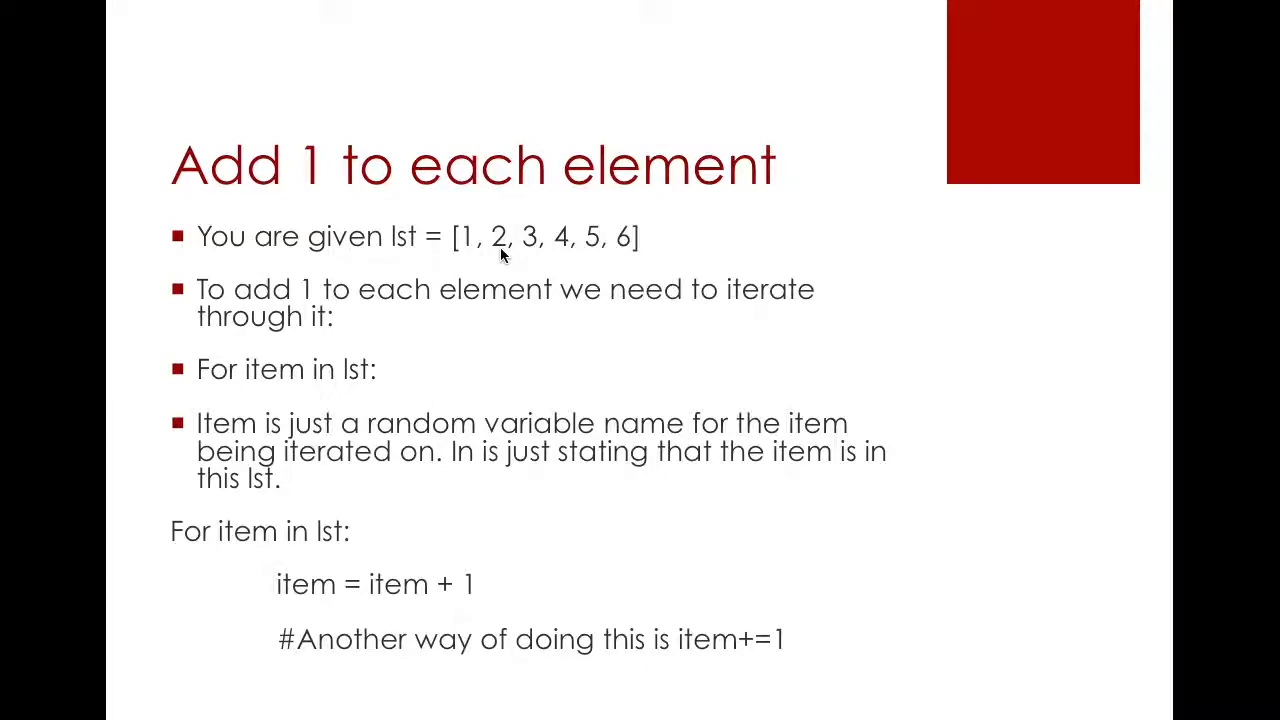
pyautogui.moveTo(210, 368)
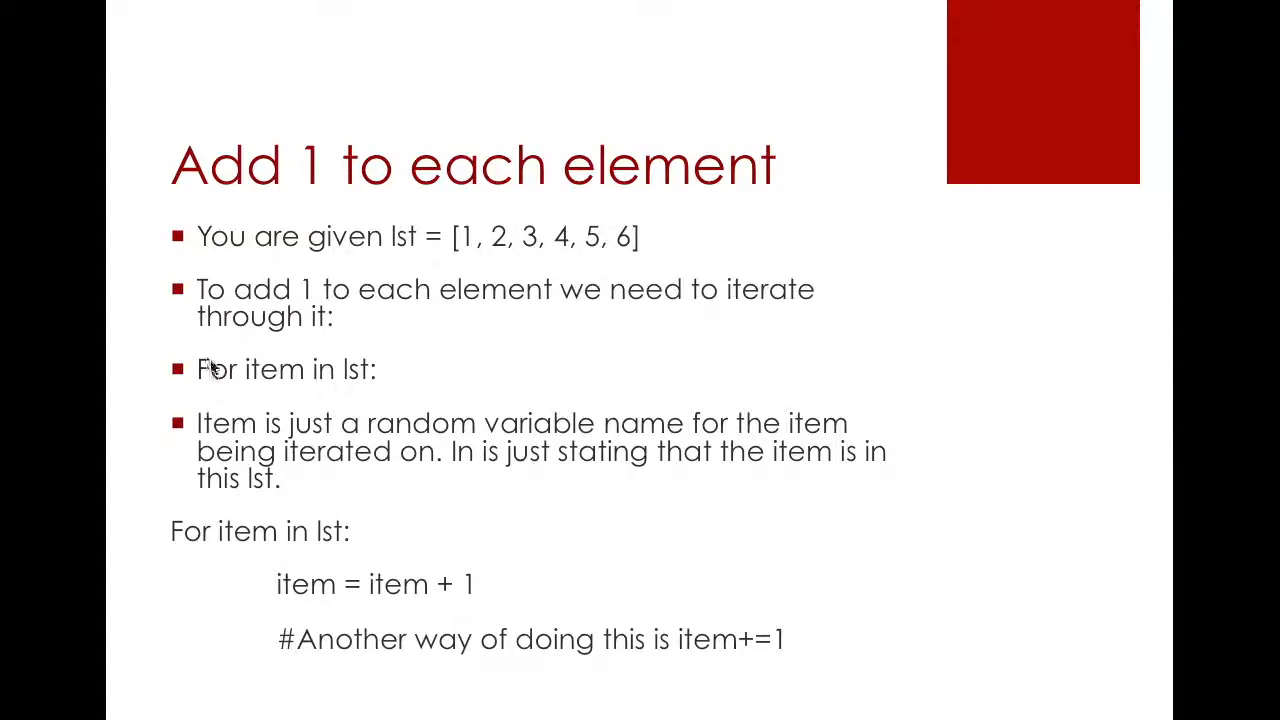
pyautogui.moveTo(345, 360)
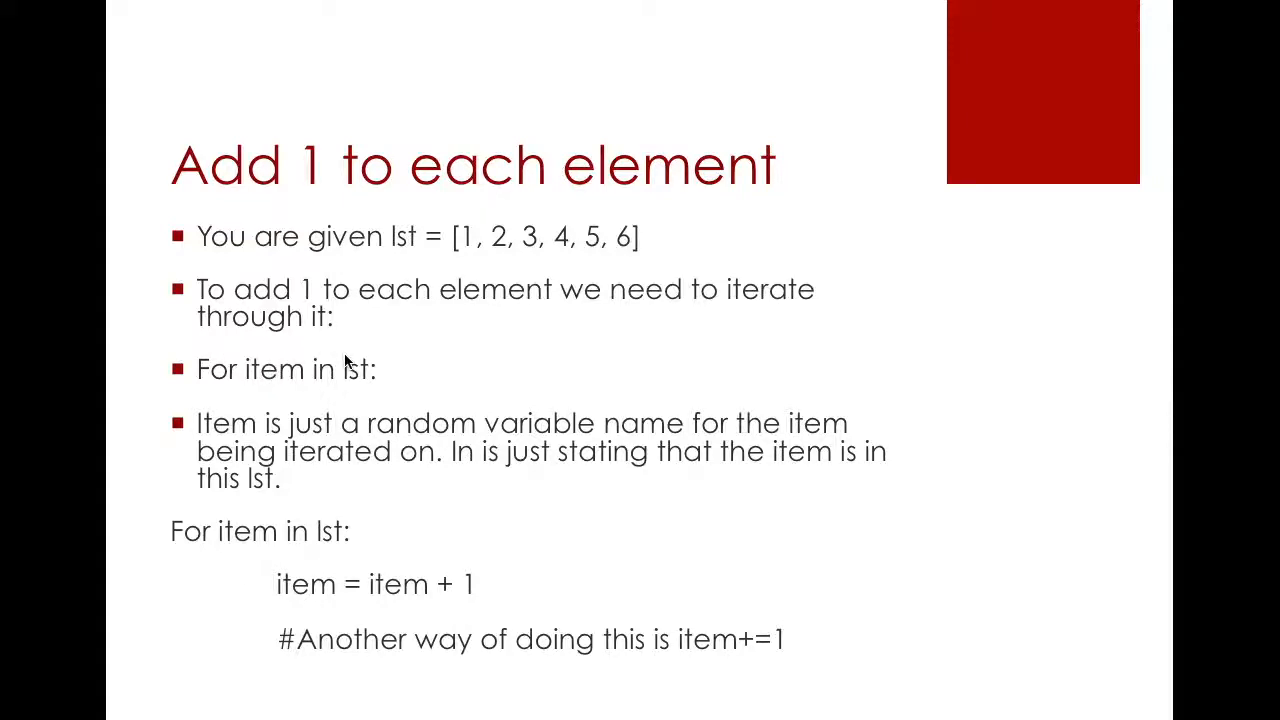
pyautogui.moveTo(245, 377)
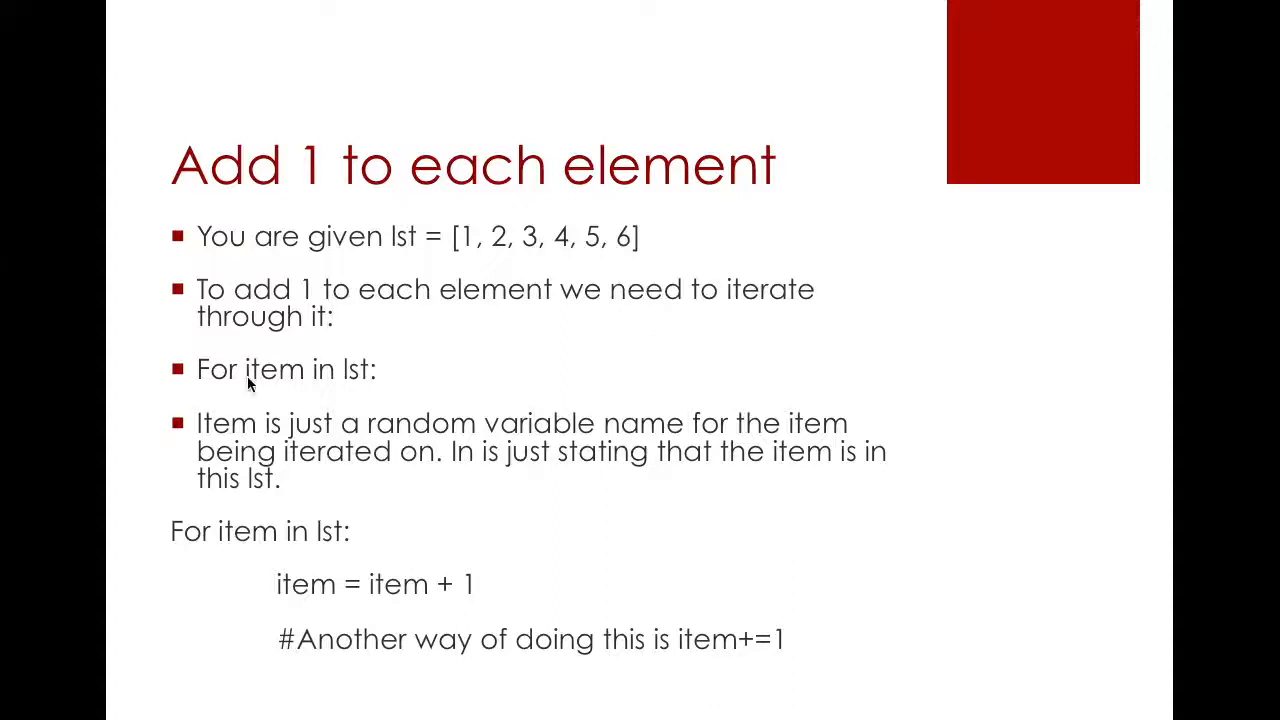
pyautogui.moveTo(490, 295)
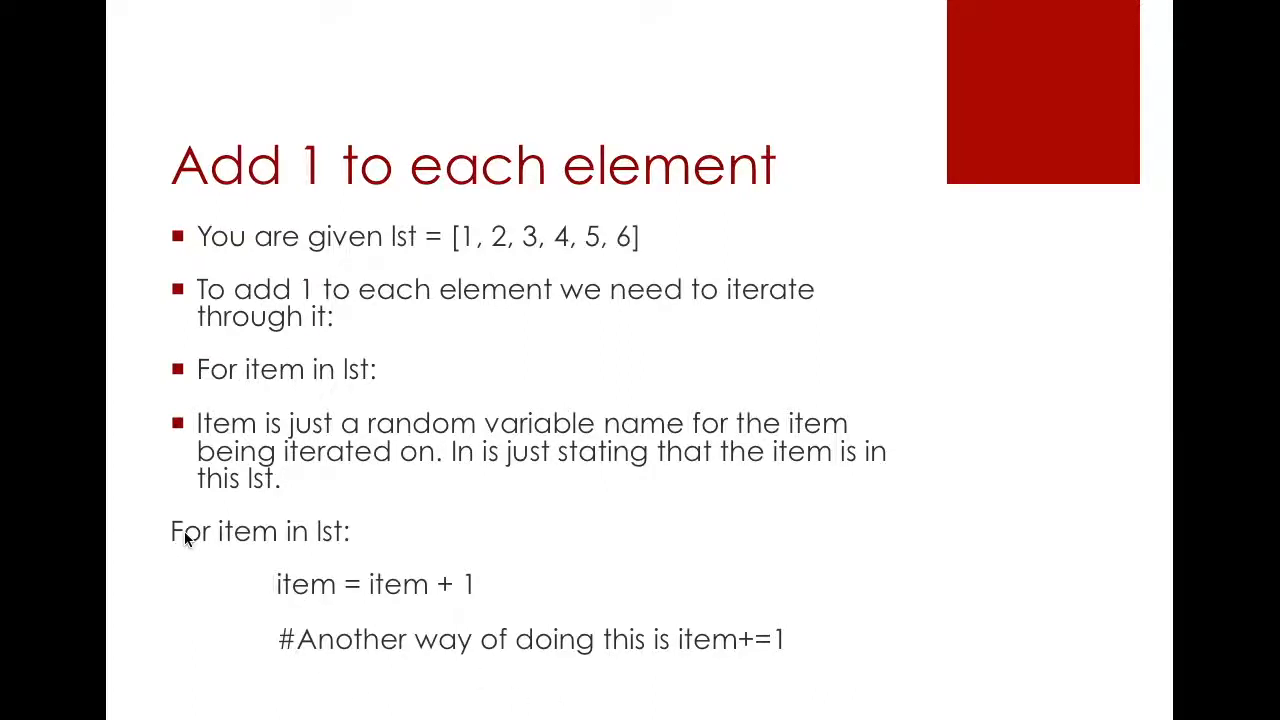
pyautogui.moveTo(330, 538)
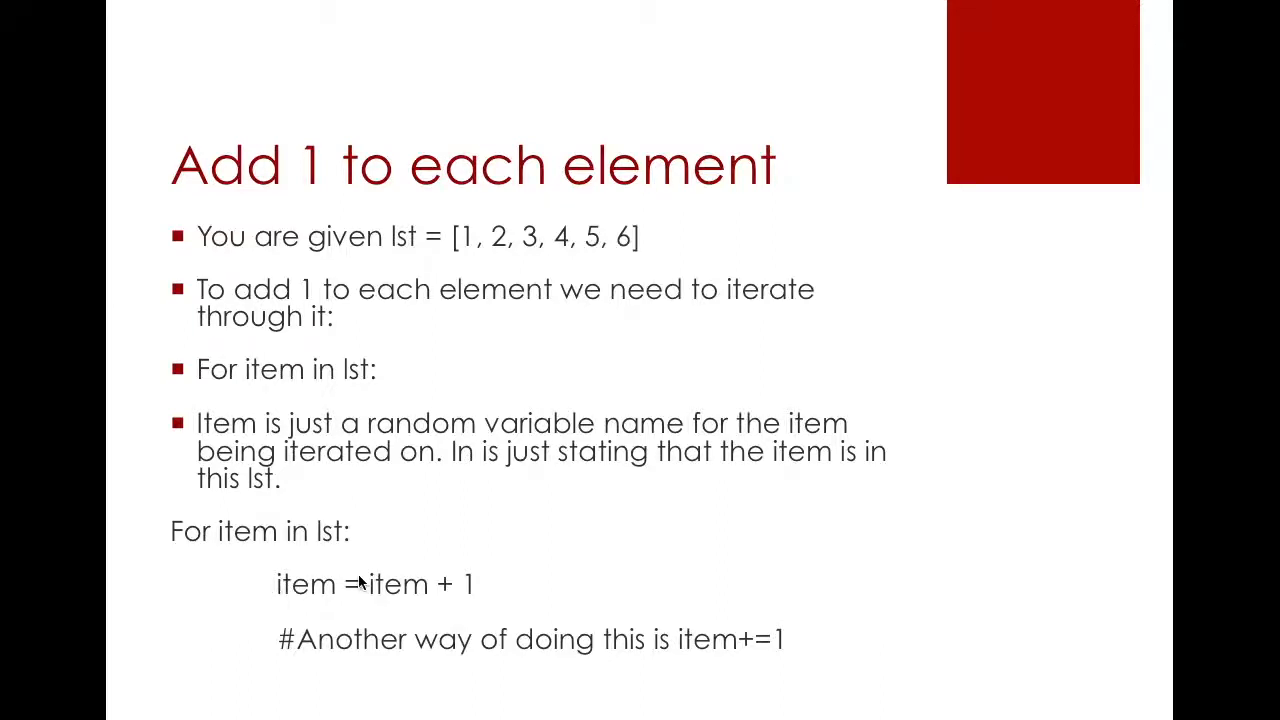
pyautogui.moveTo(480, 590)
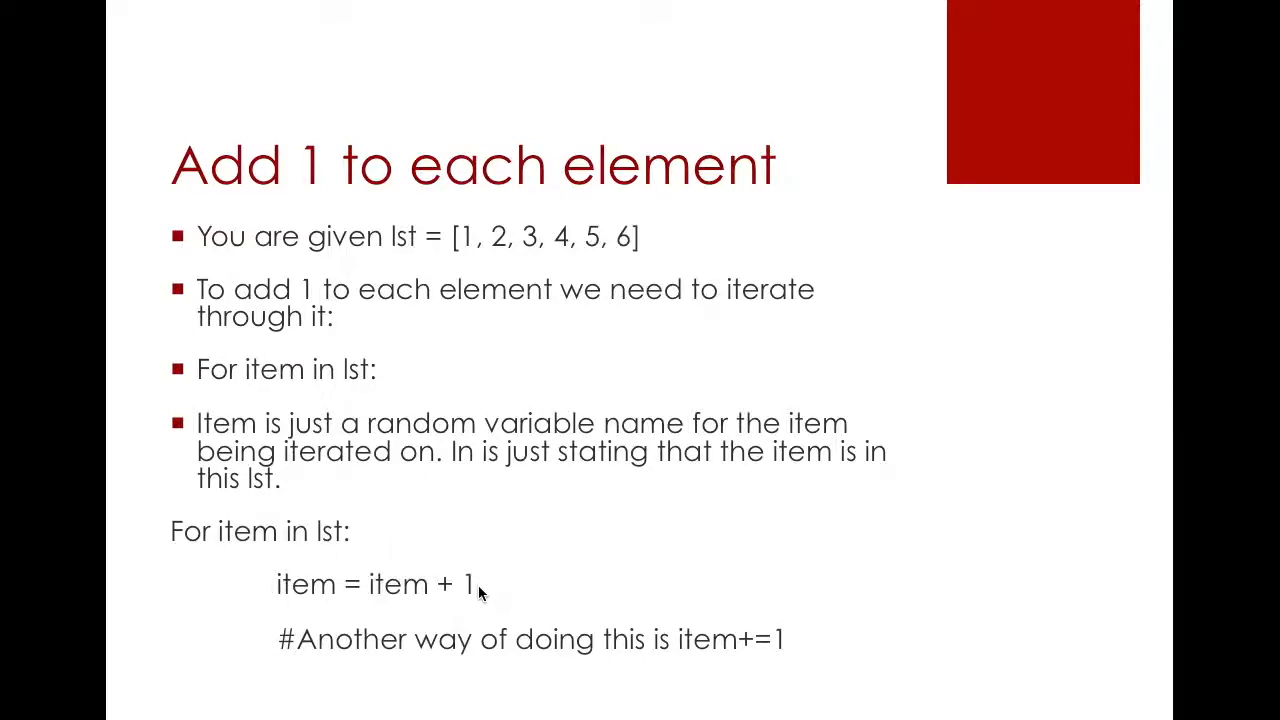
pyautogui.moveTo(180, 601)
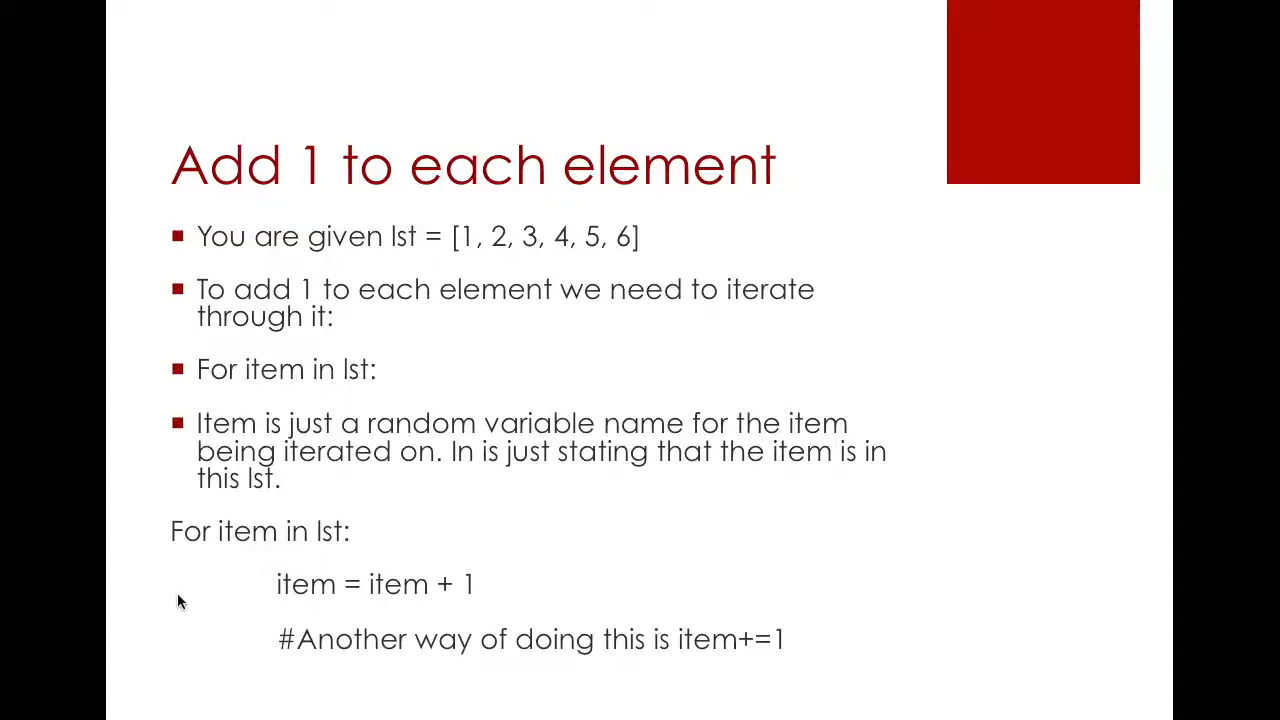
pyautogui.moveTo(547, 601)
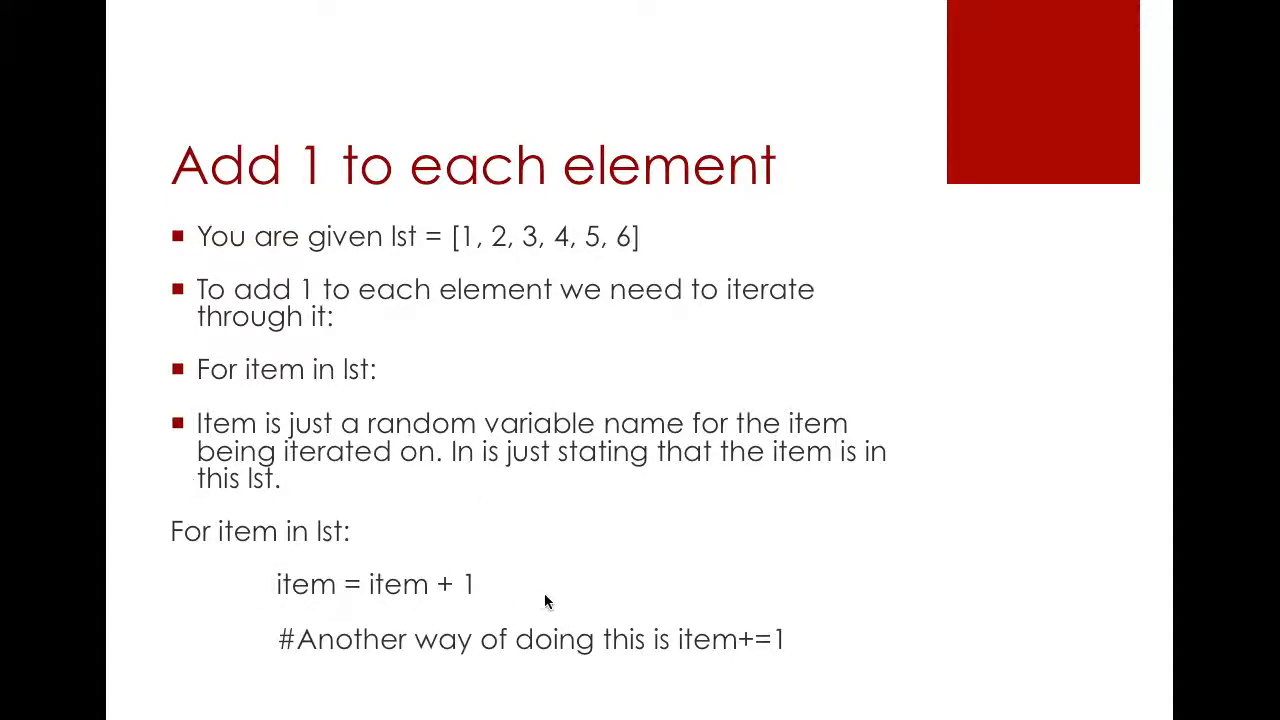
pyautogui.moveTo(560, 543)
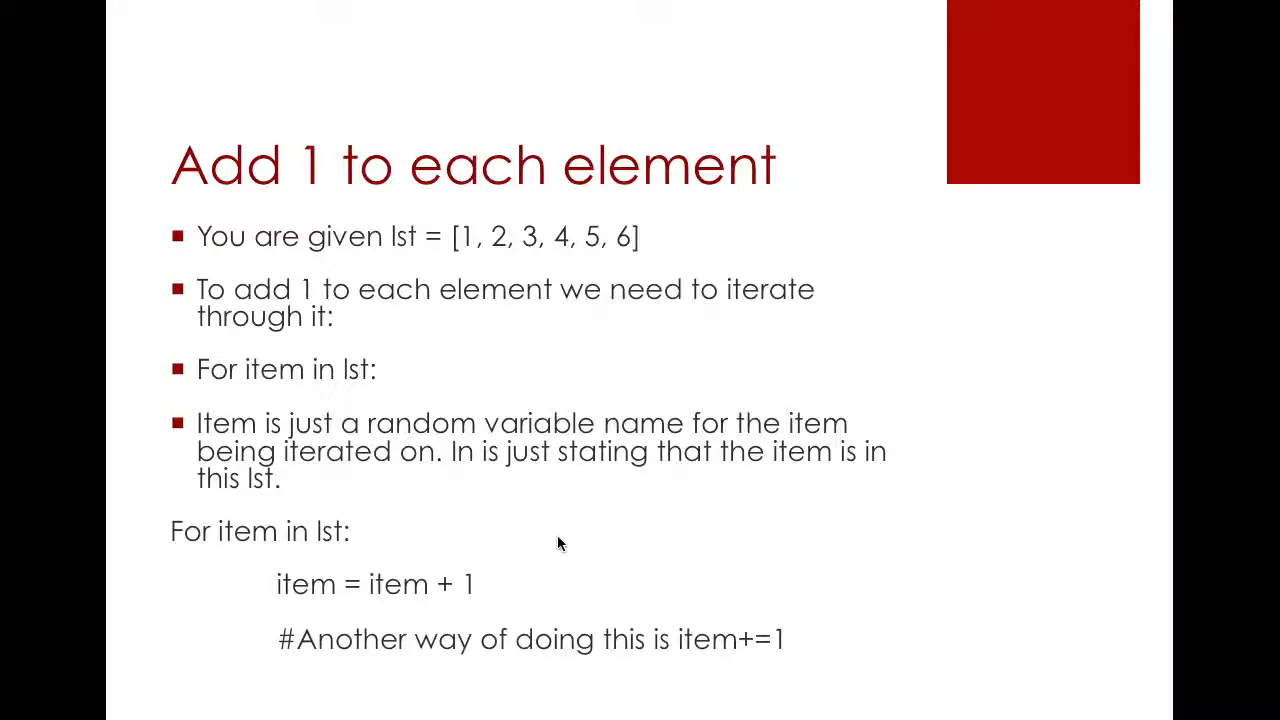
pyautogui.moveTo(307, 566)
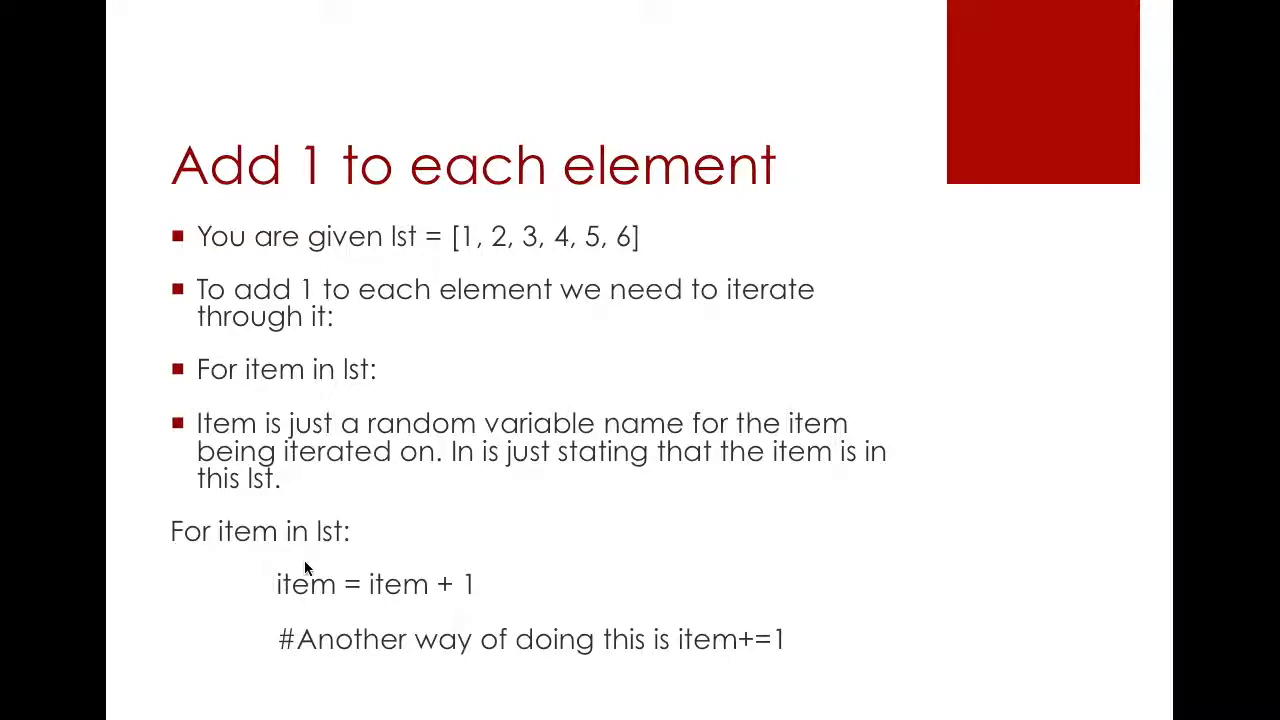
pyautogui.moveTo(535, 240)
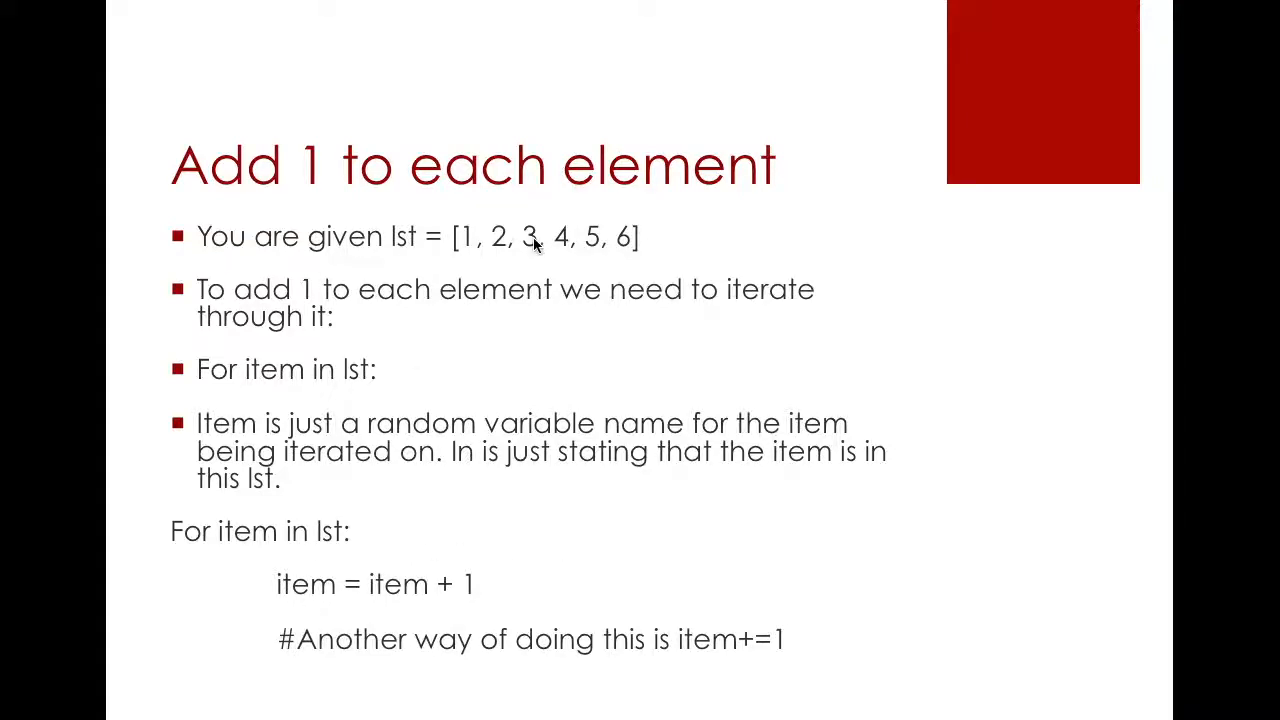
pyautogui.moveTo(310, 598)
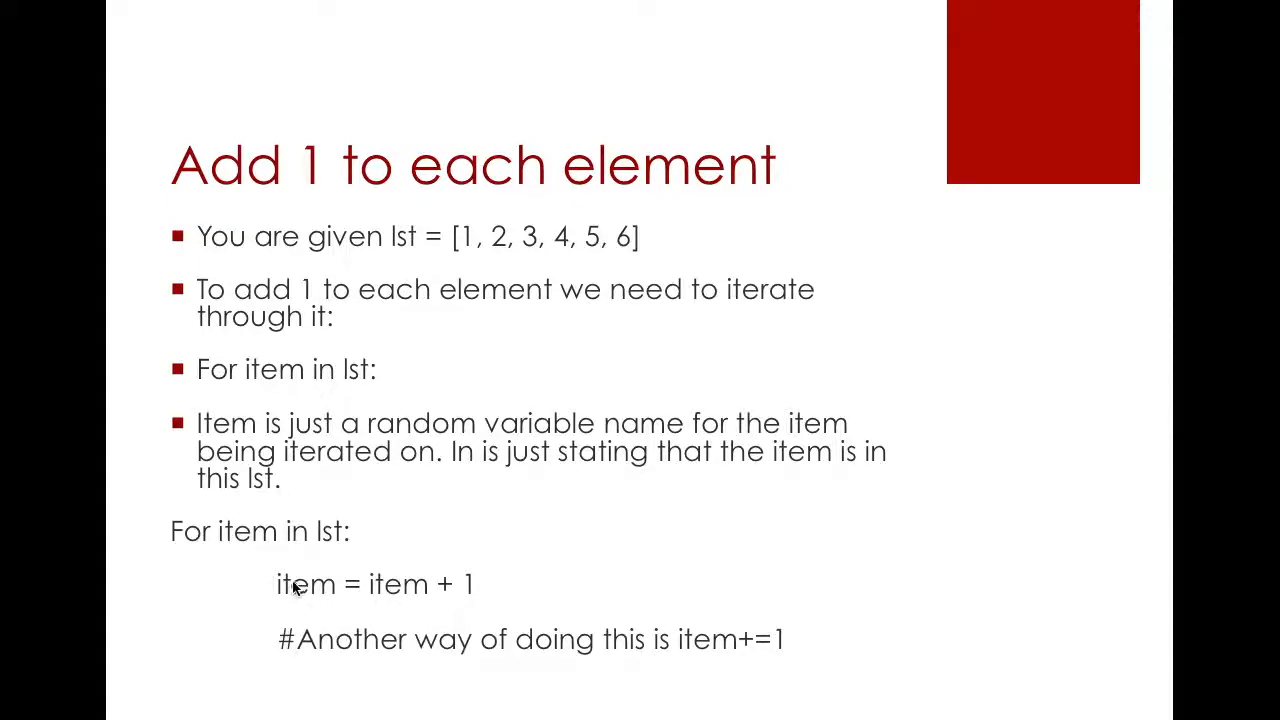
pyautogui.moveTo(328, 585)
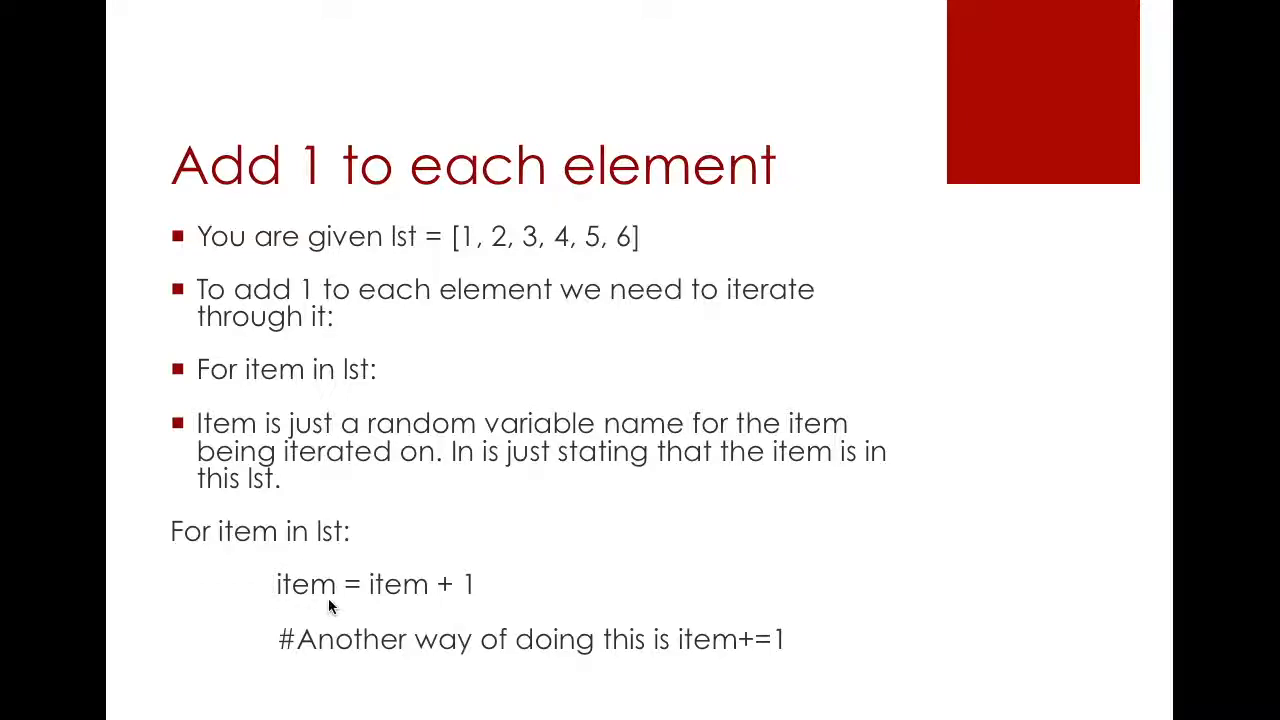
pyautogui.moveTo(366, 612)
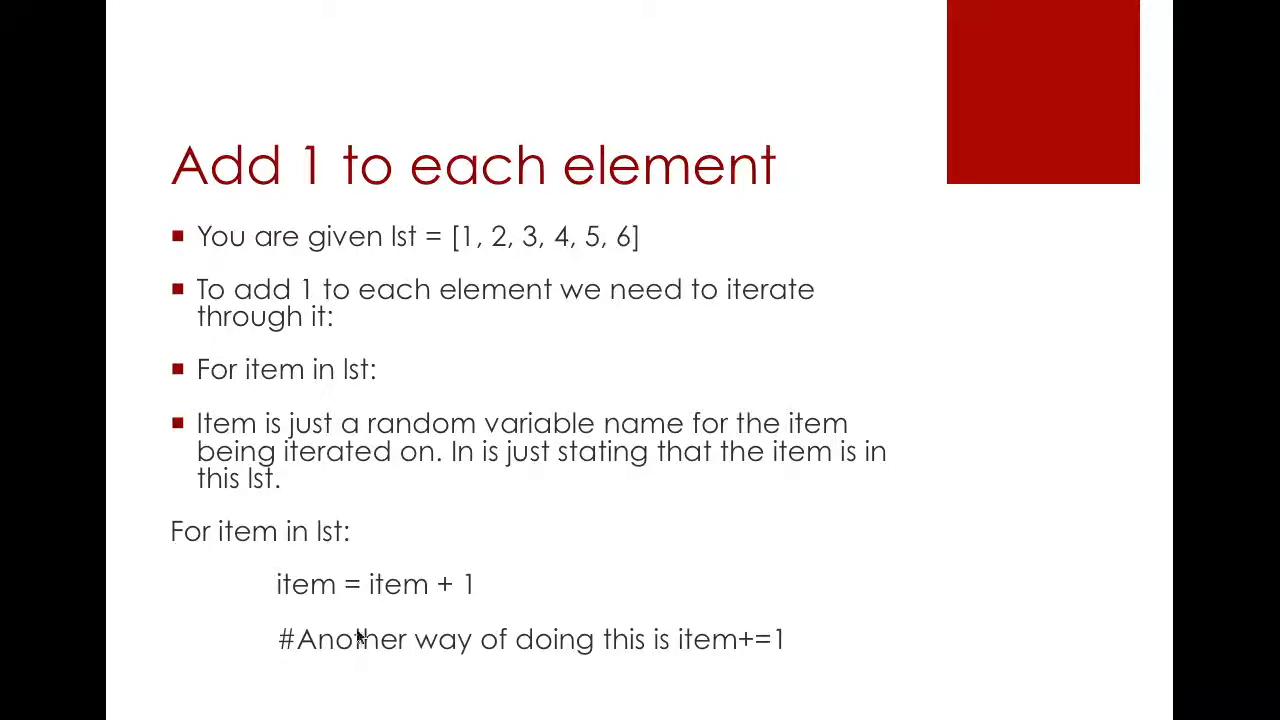
pyautogui.moveTo(480, 643)
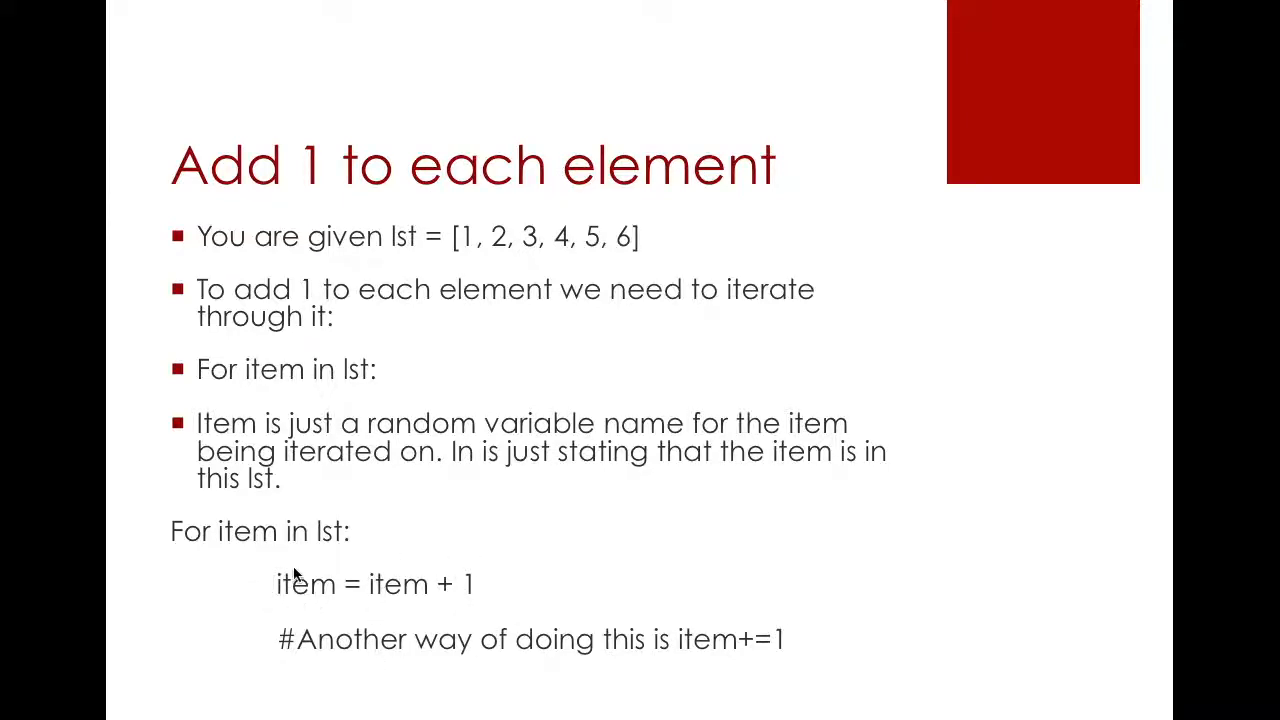
pyautogui.moveTo(405, 588)
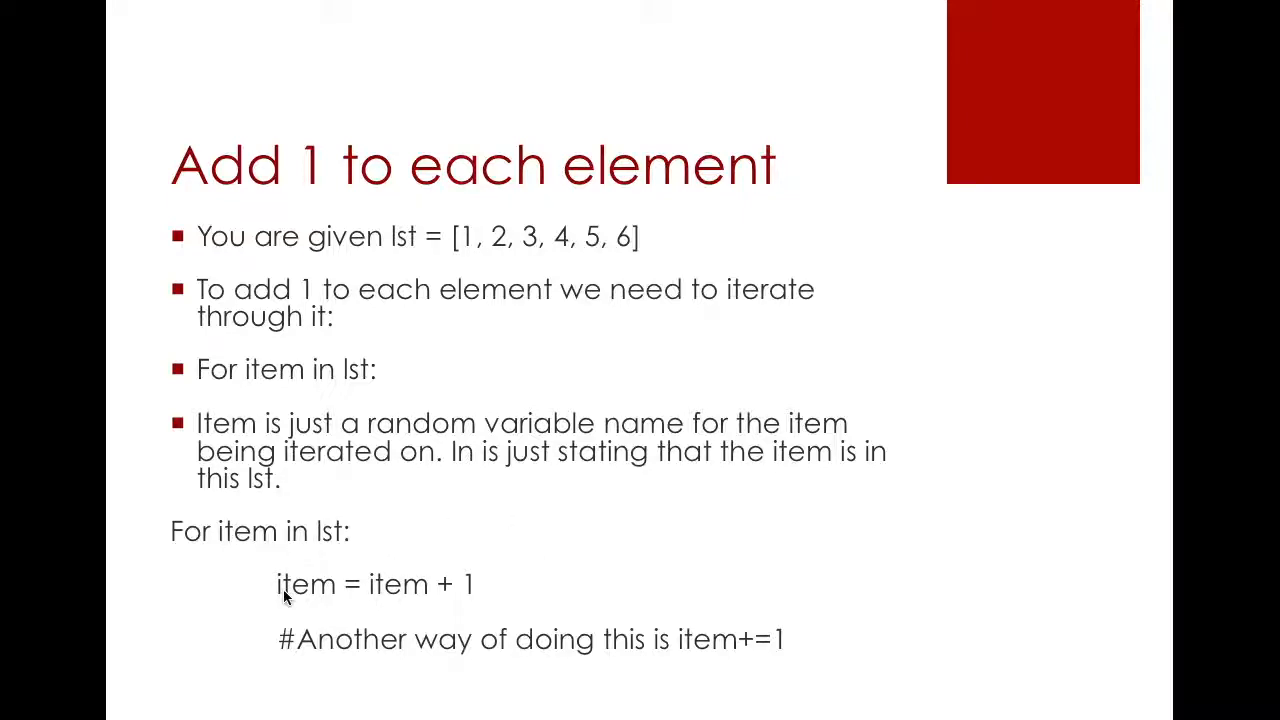
pyautogui.moveTo(388, 596)
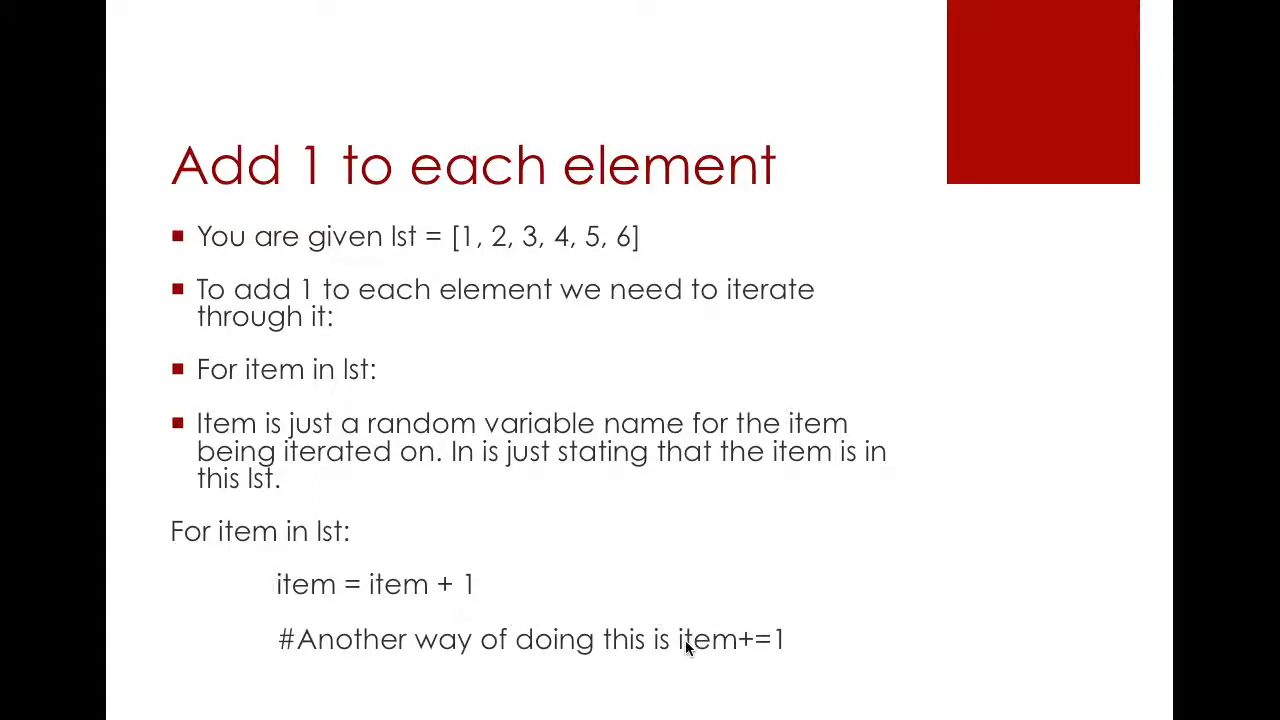
pyautogui.moveTo(781, 658)
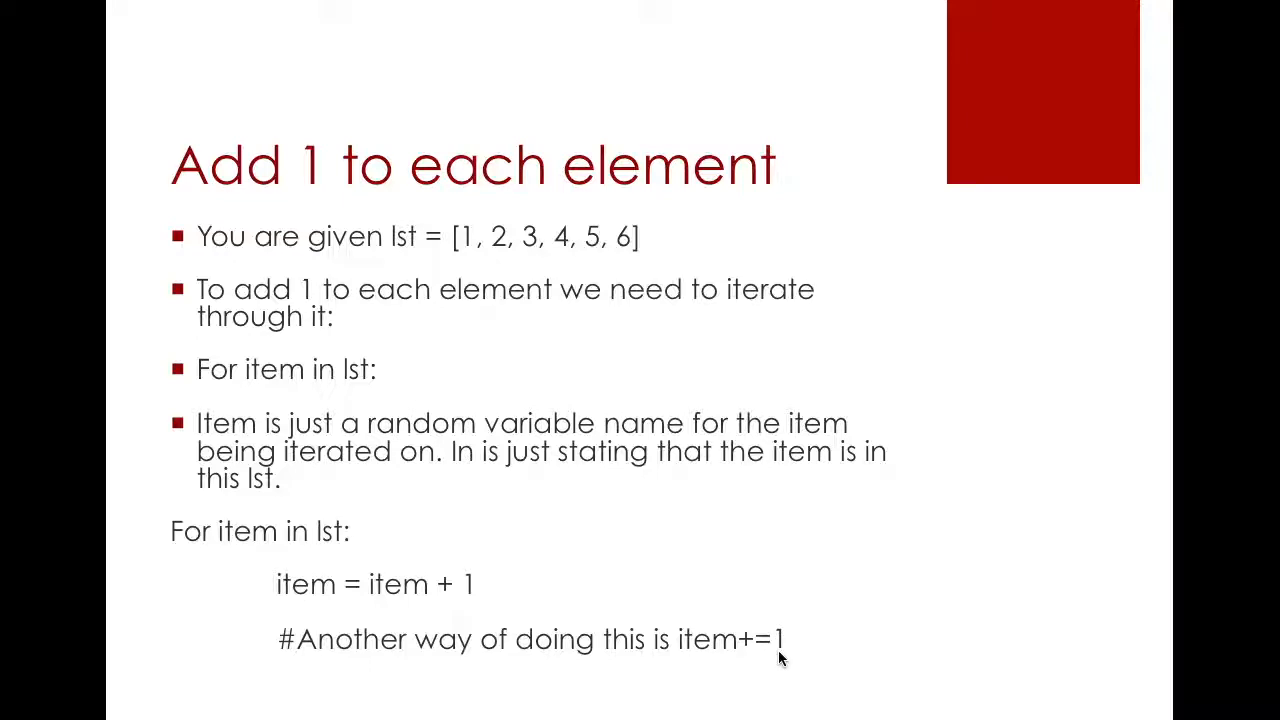
pyautogui.moveTo(738, 657)
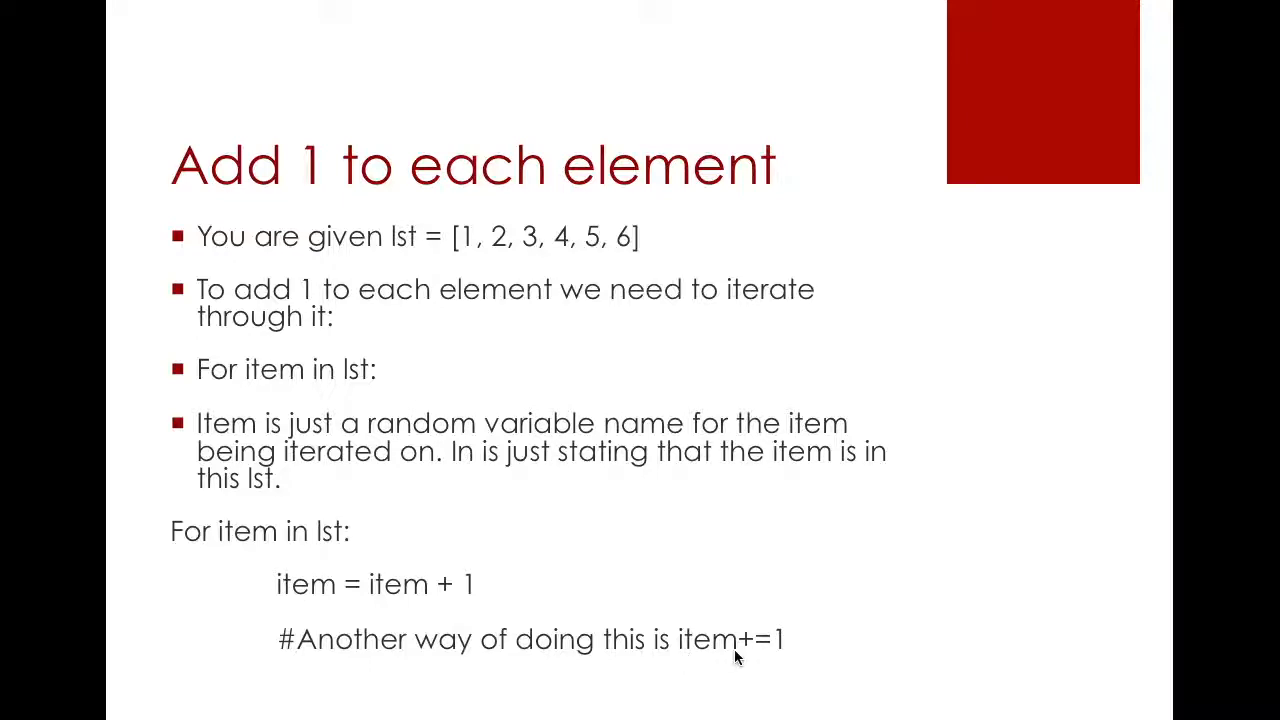
pyautogui.moveTo(210, 600)
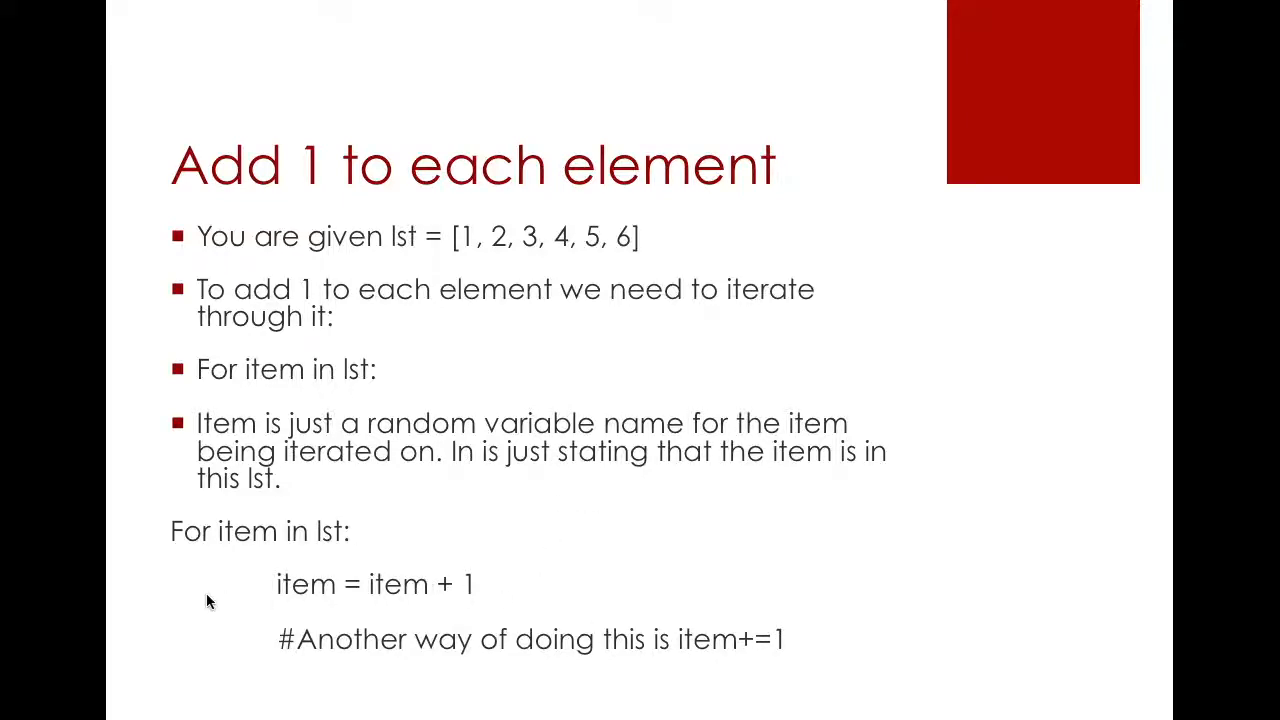
pyautogui.moveTo(290, 598)
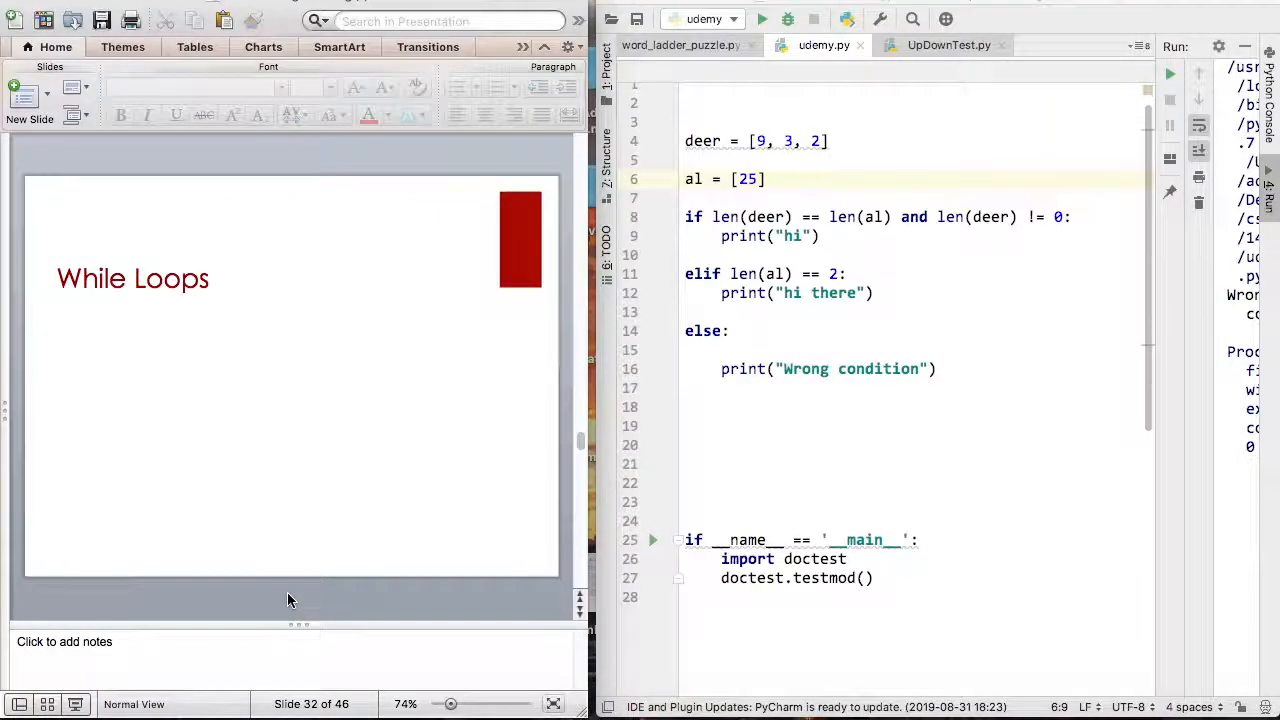
# Replace the selected line with `delta = [1, 2, 4, 6, 7]`.
pyautogui.doubleClick(850, 369)
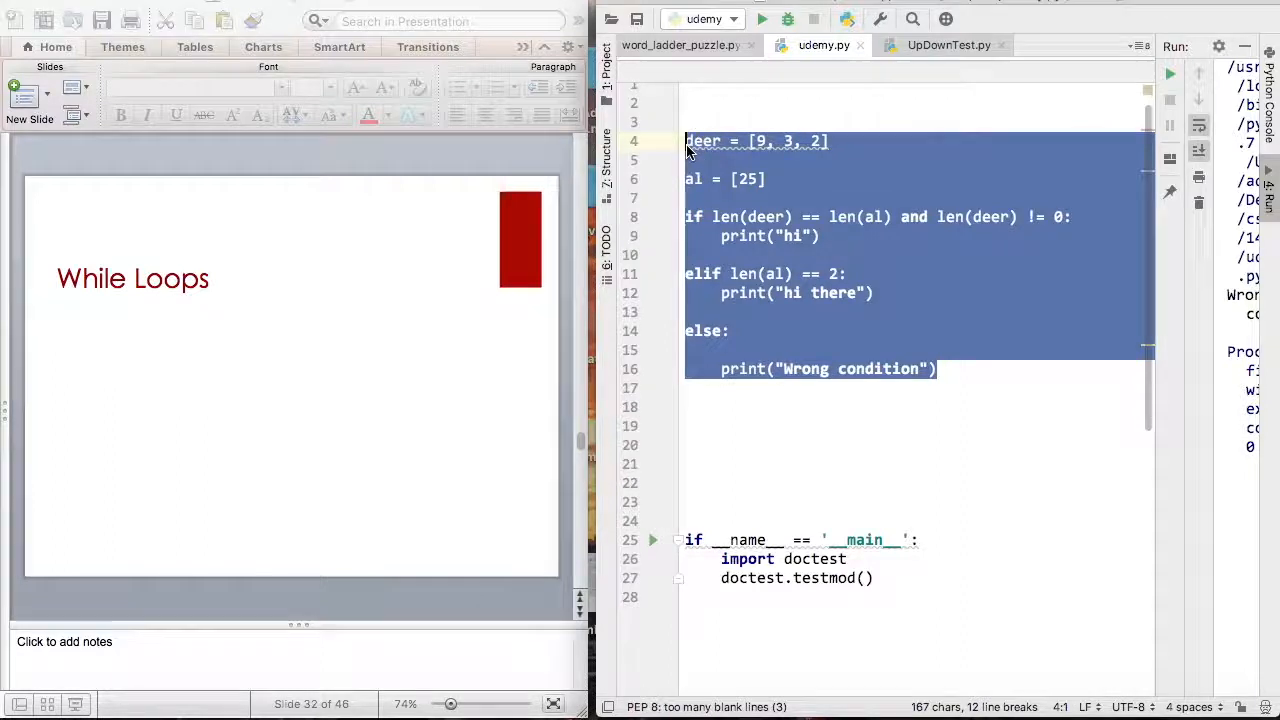
pyautogui.press('Delete')
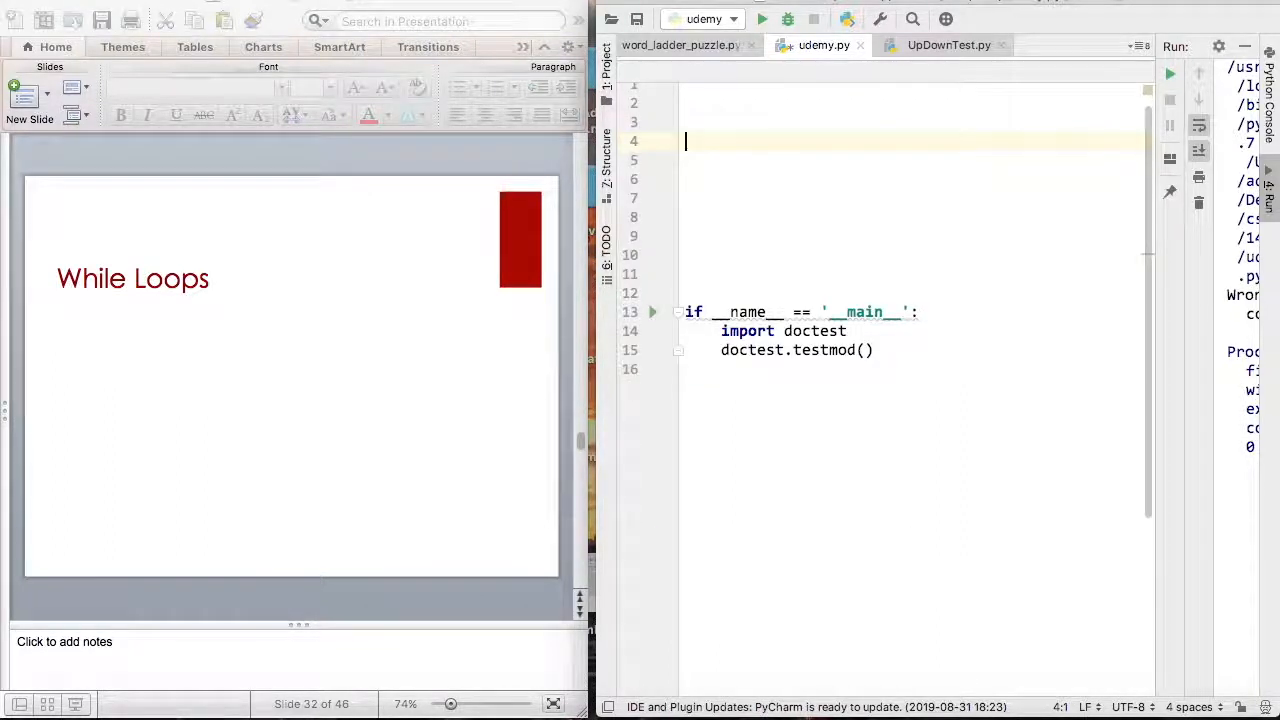
pyautogui.write('d')
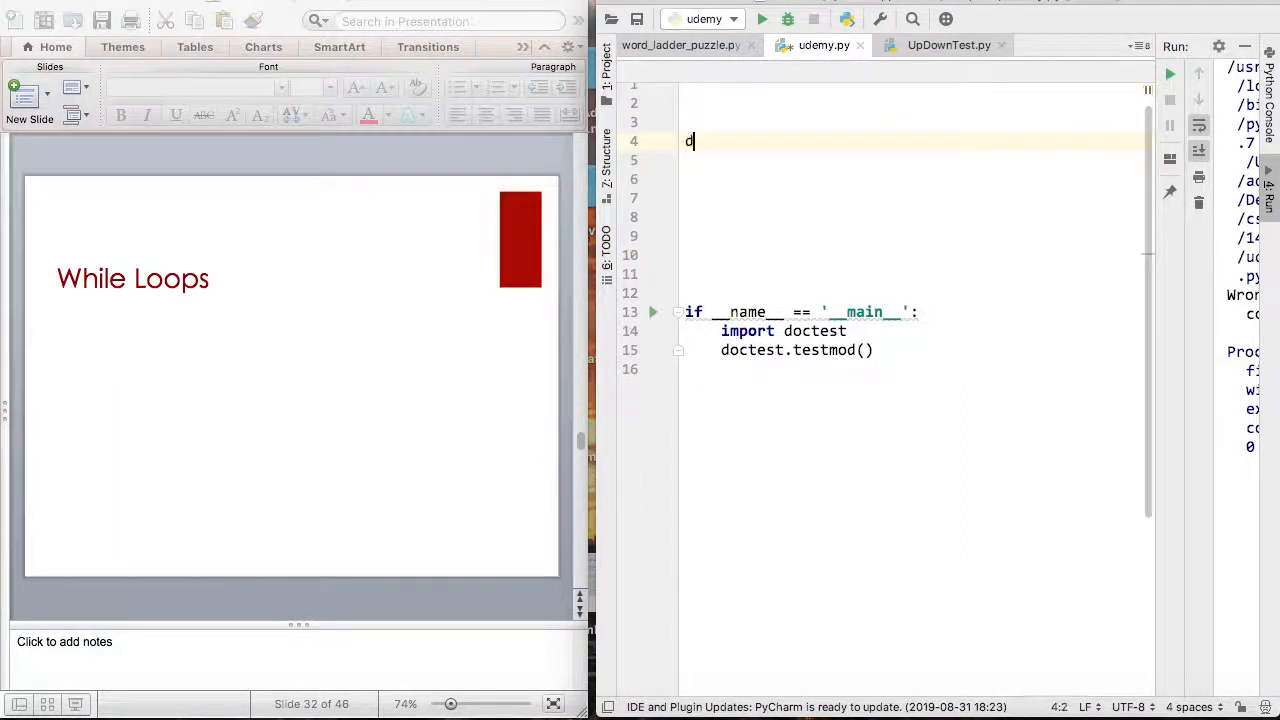
pyautogui.write('elta = []')
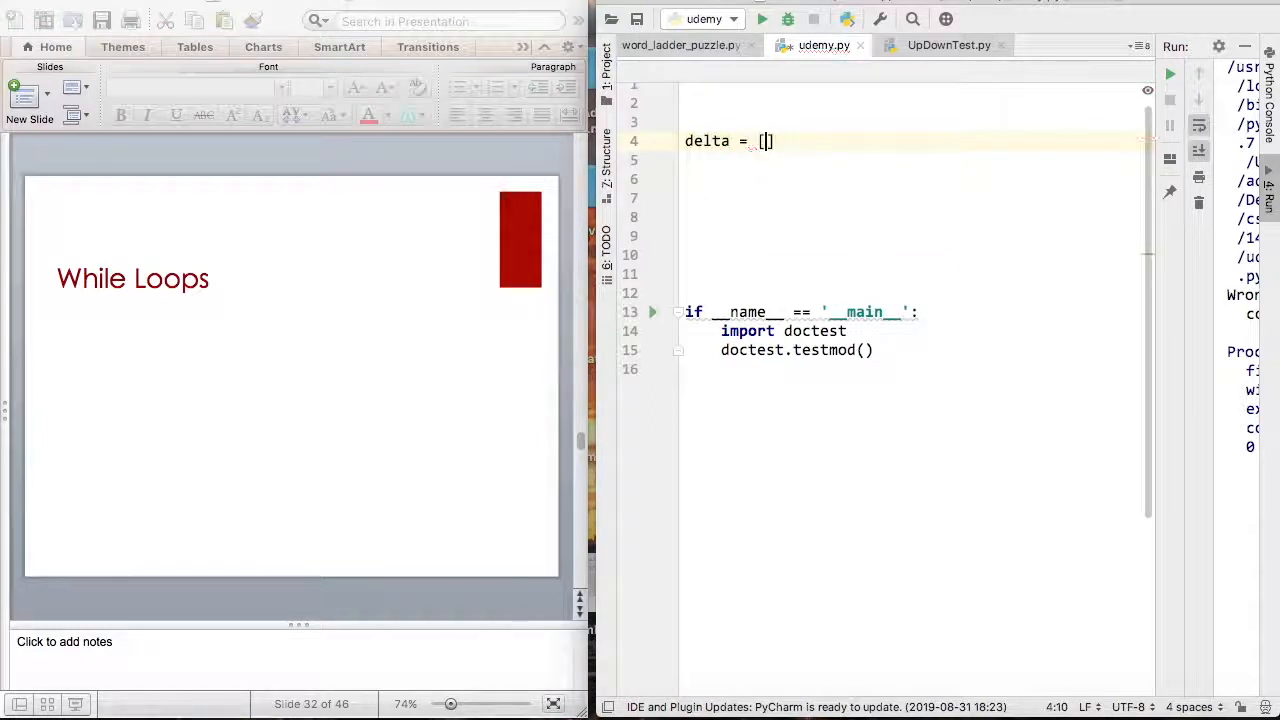
pyautogui.write('1,')
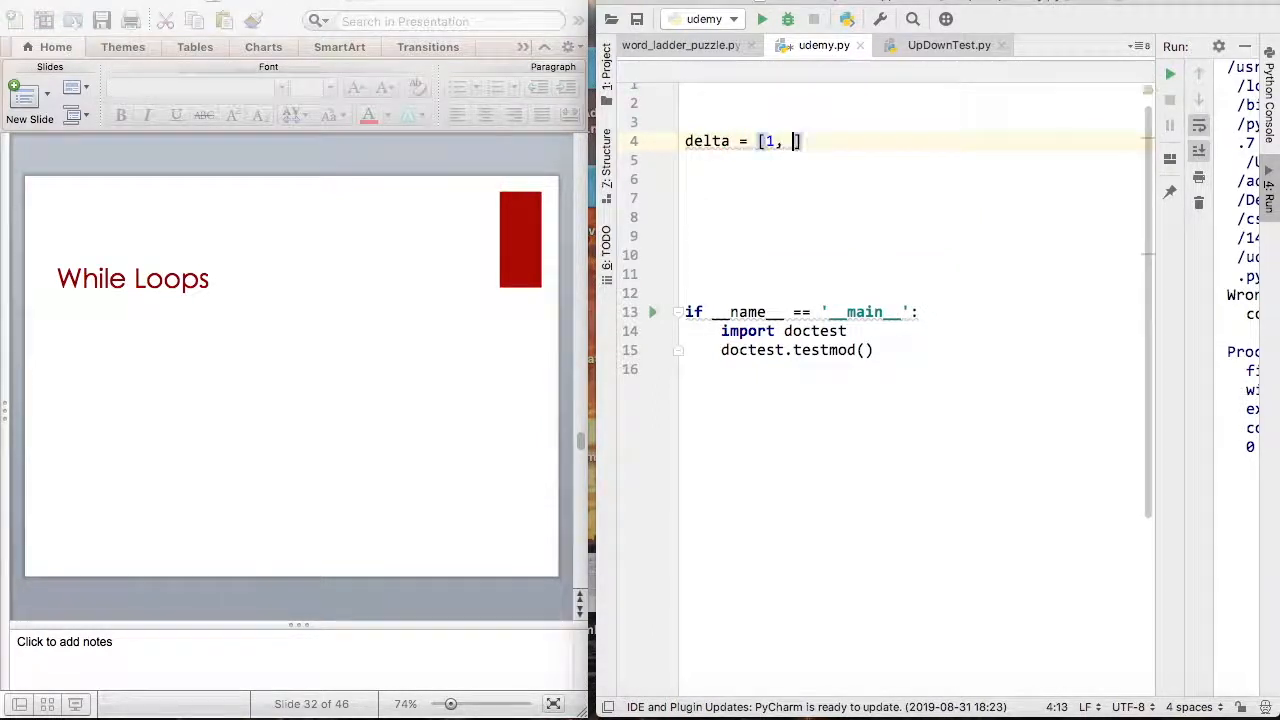
pyautogui.write('2, 4, 6,')
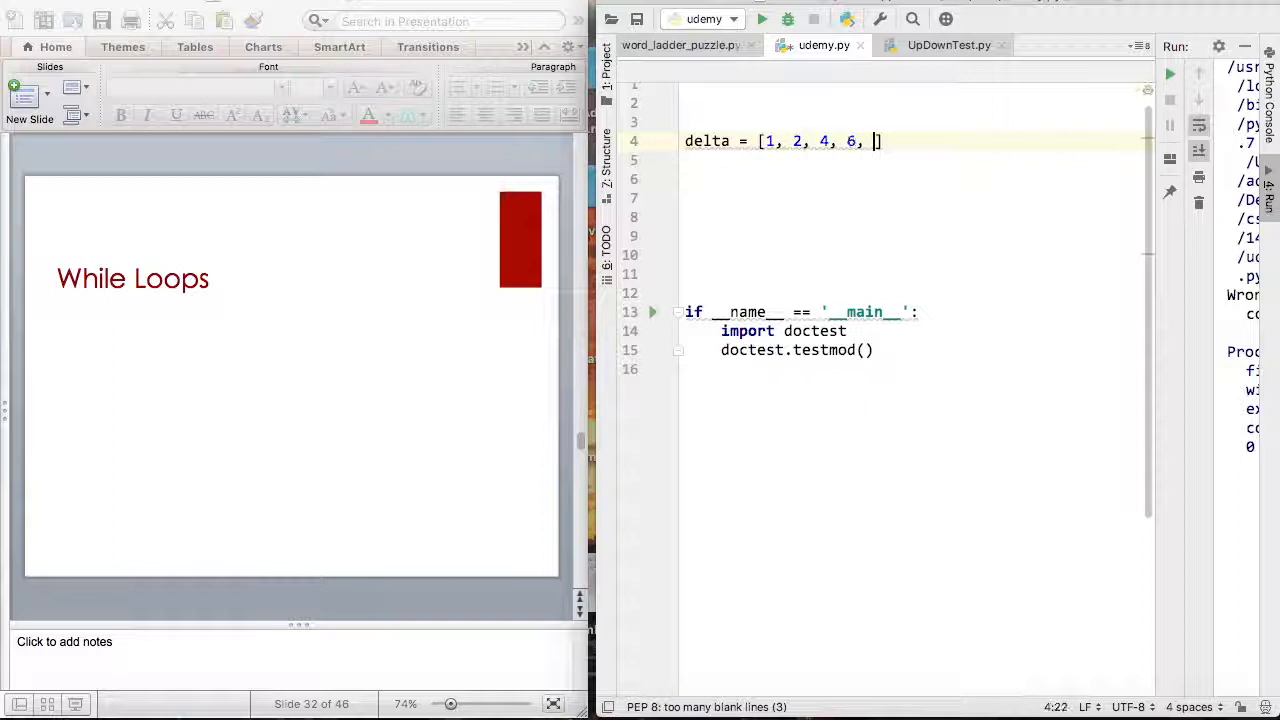
pyautogui.write('7]')
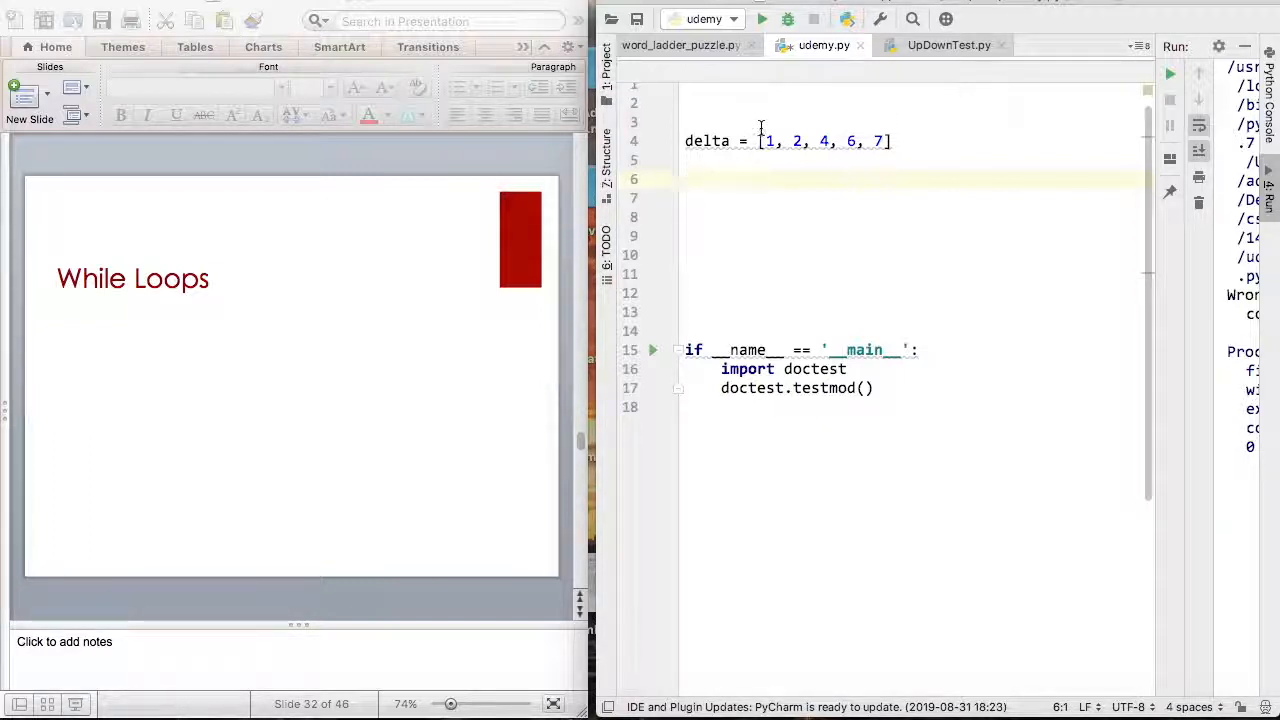
pyautogui.click(765, 140)
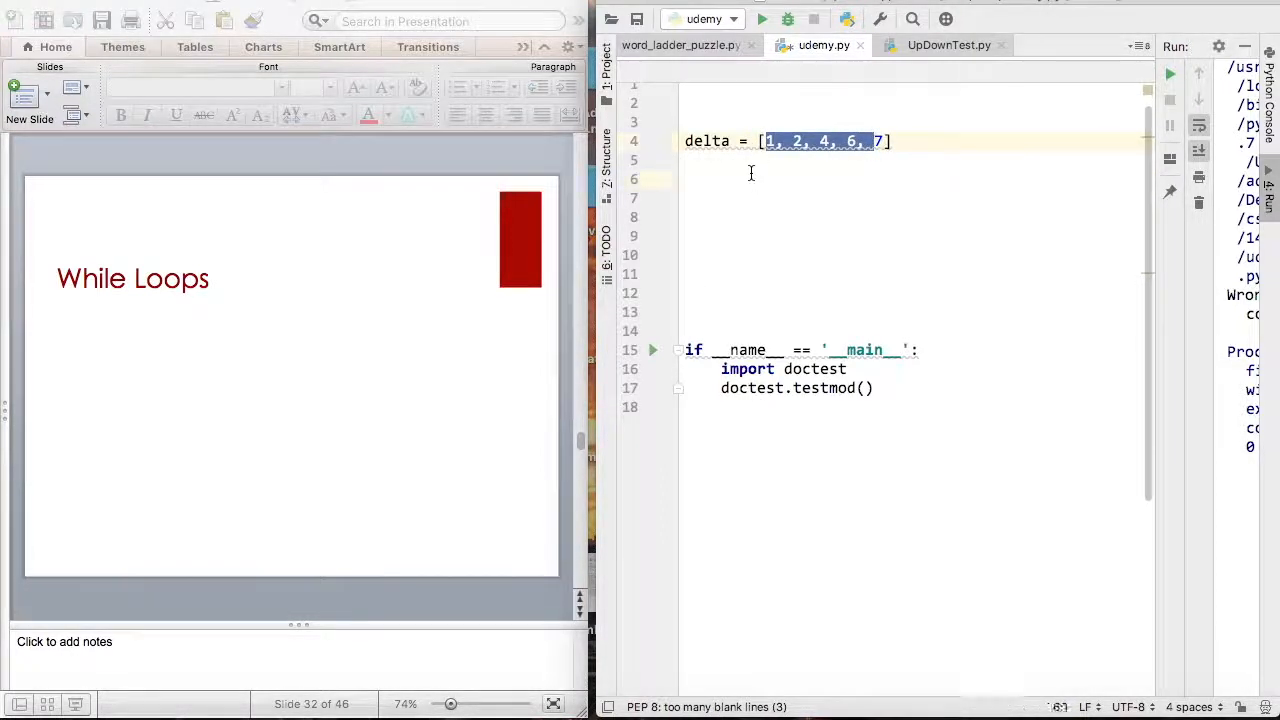
# Add an empty list `new_list = []` below delta.
pyautogui.click(751, 178)
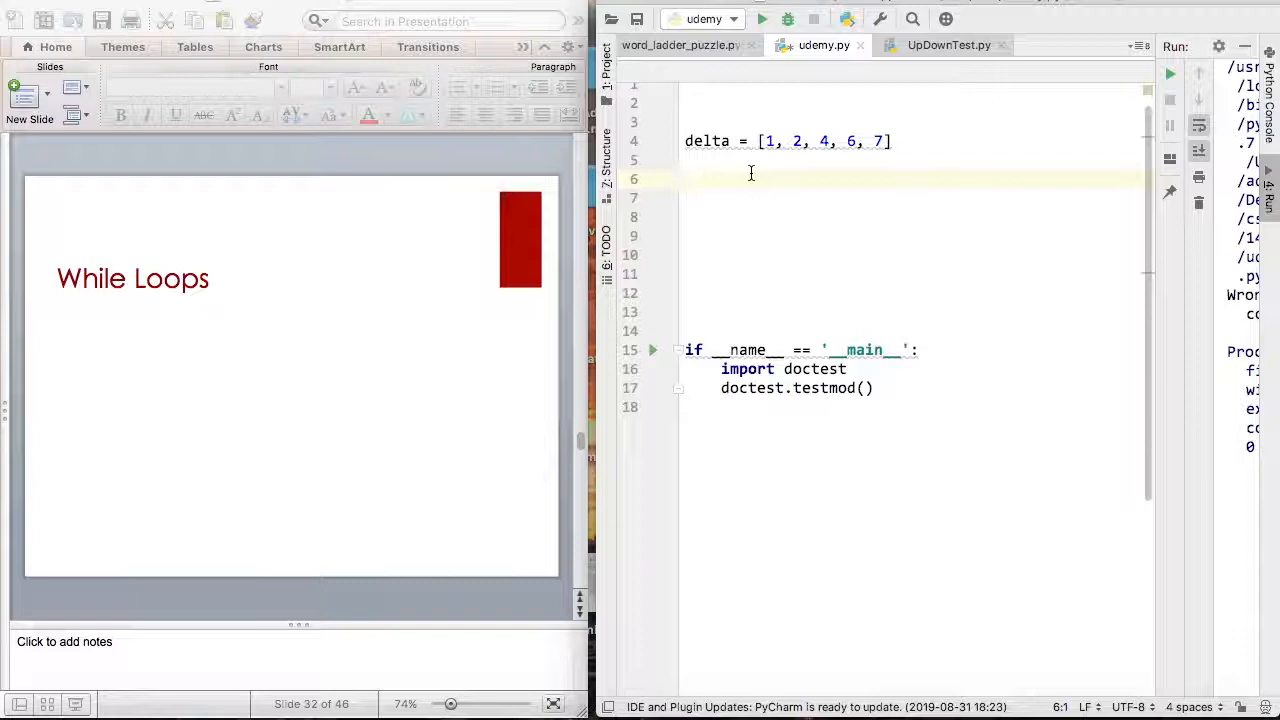
pyautogui.write('new_li')
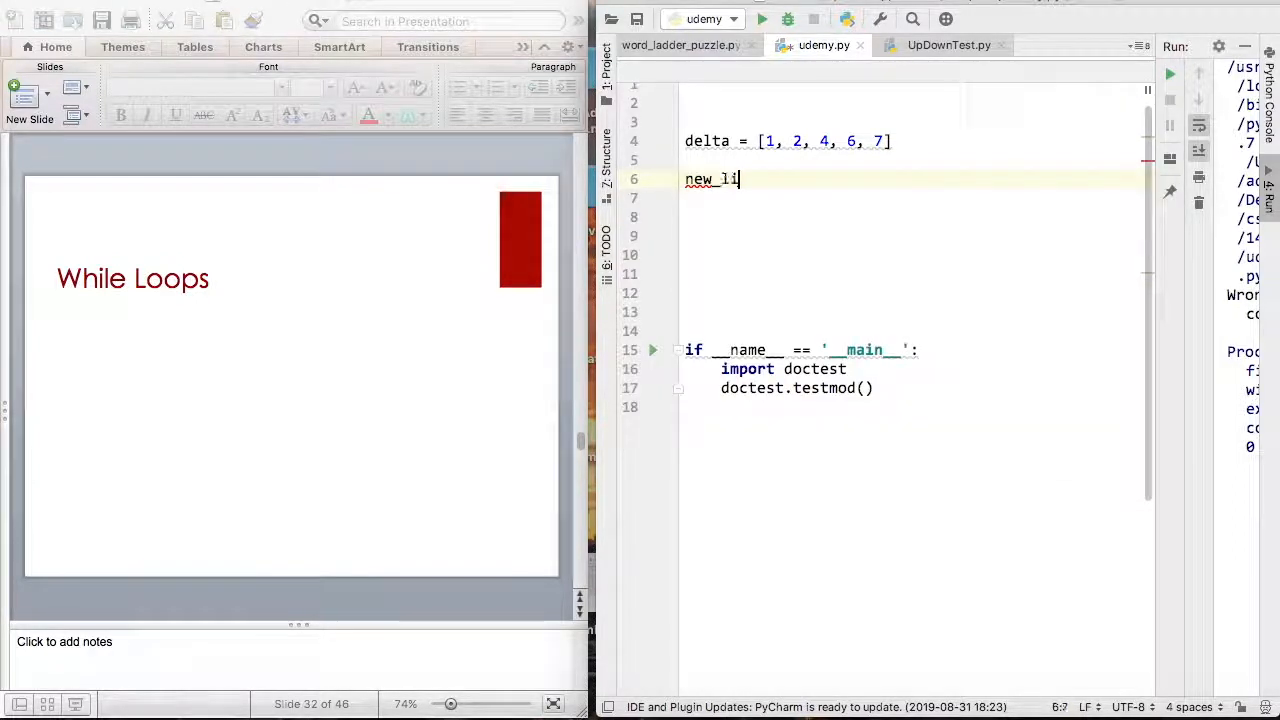
pyautogui.write('st = []')
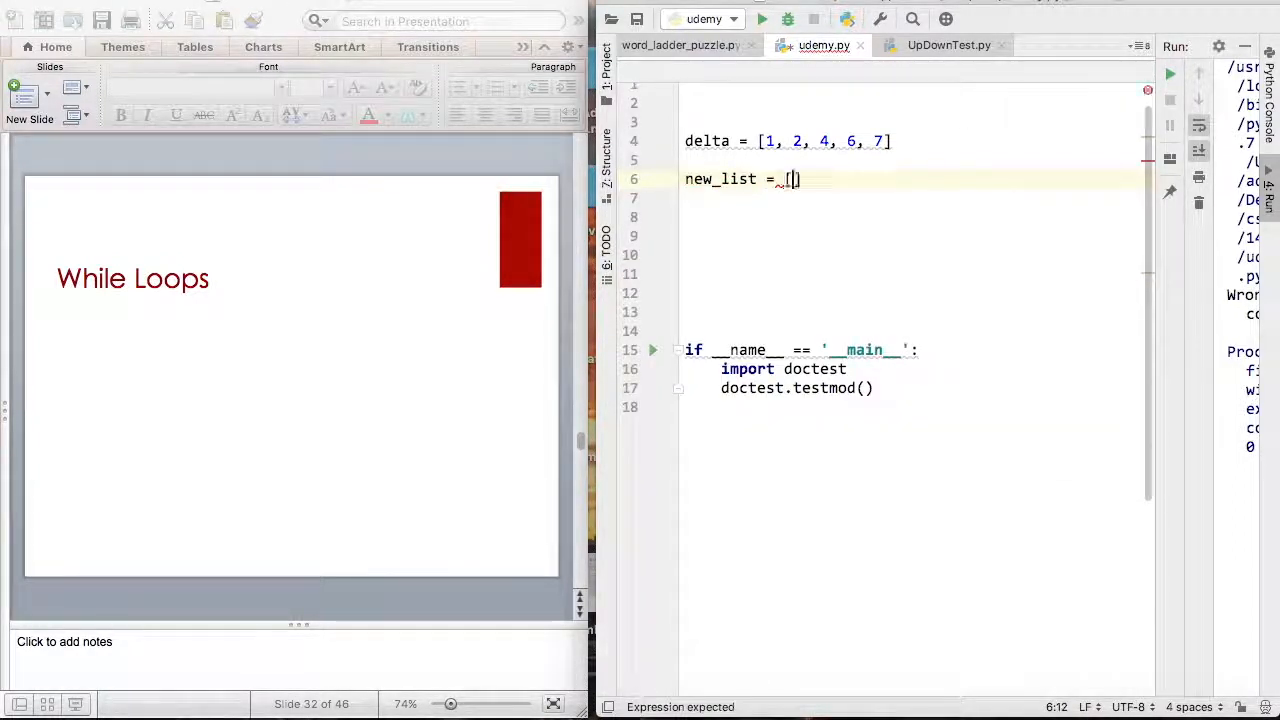
pyautogui.write(']')
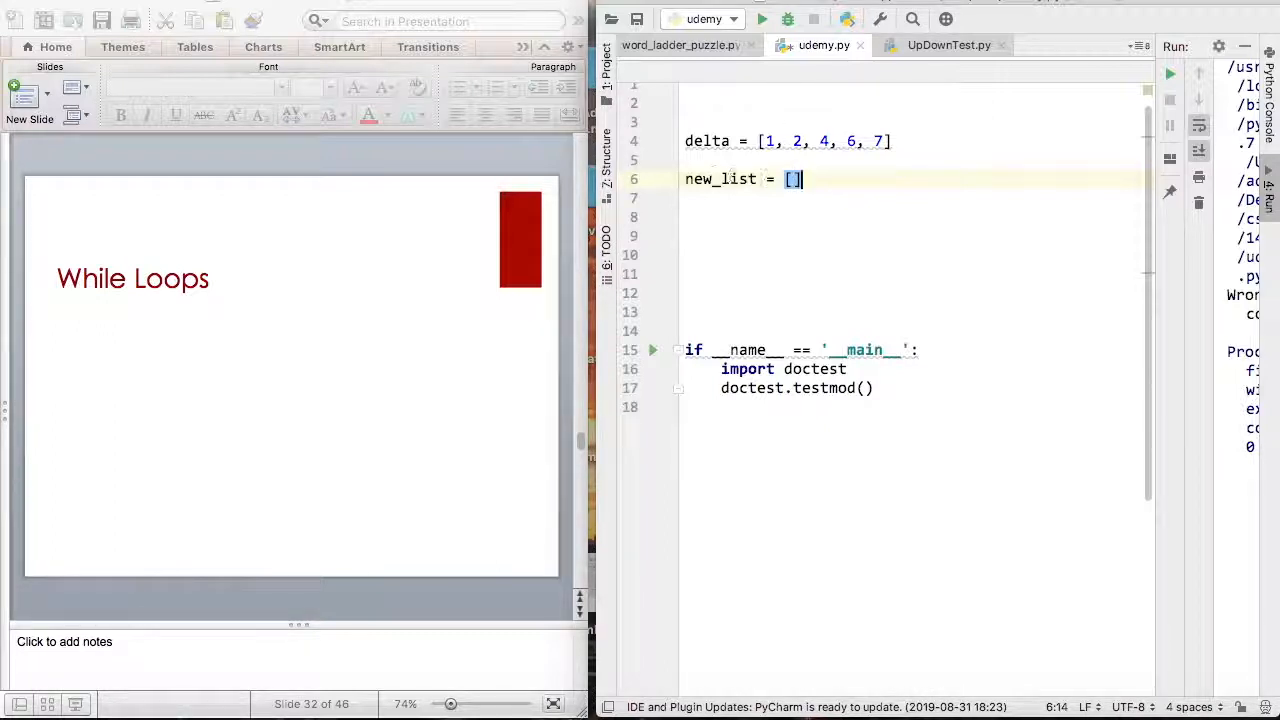
pyautogui.press('enter')
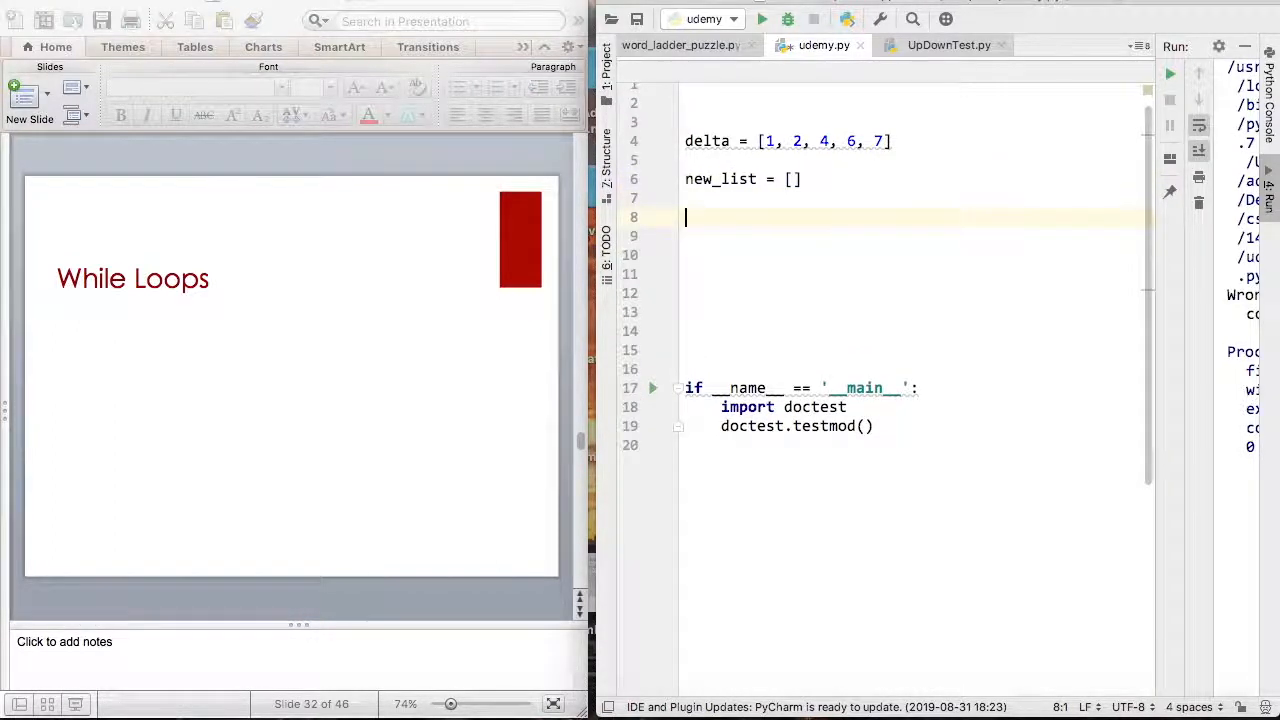
# Write `for item in delta:` with an `if item%2 == 1:` check inside it.
pyautogui.write('for')
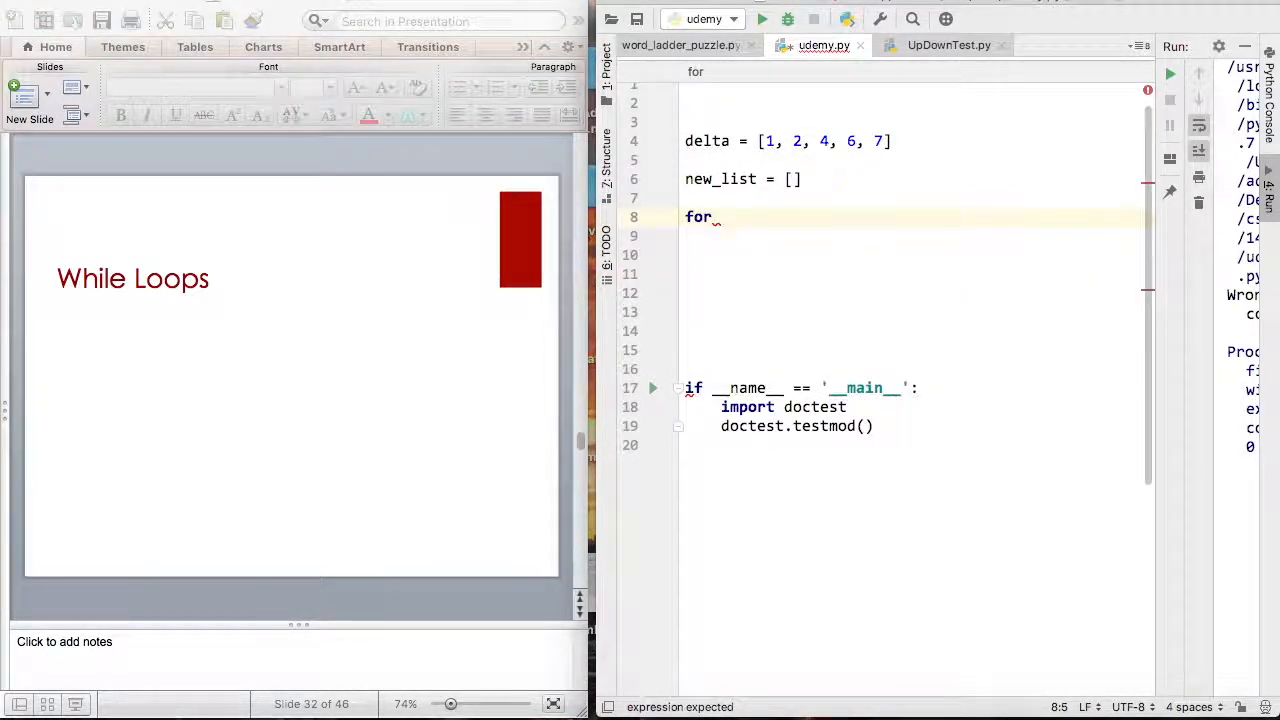
pyautogui.write('item_i')
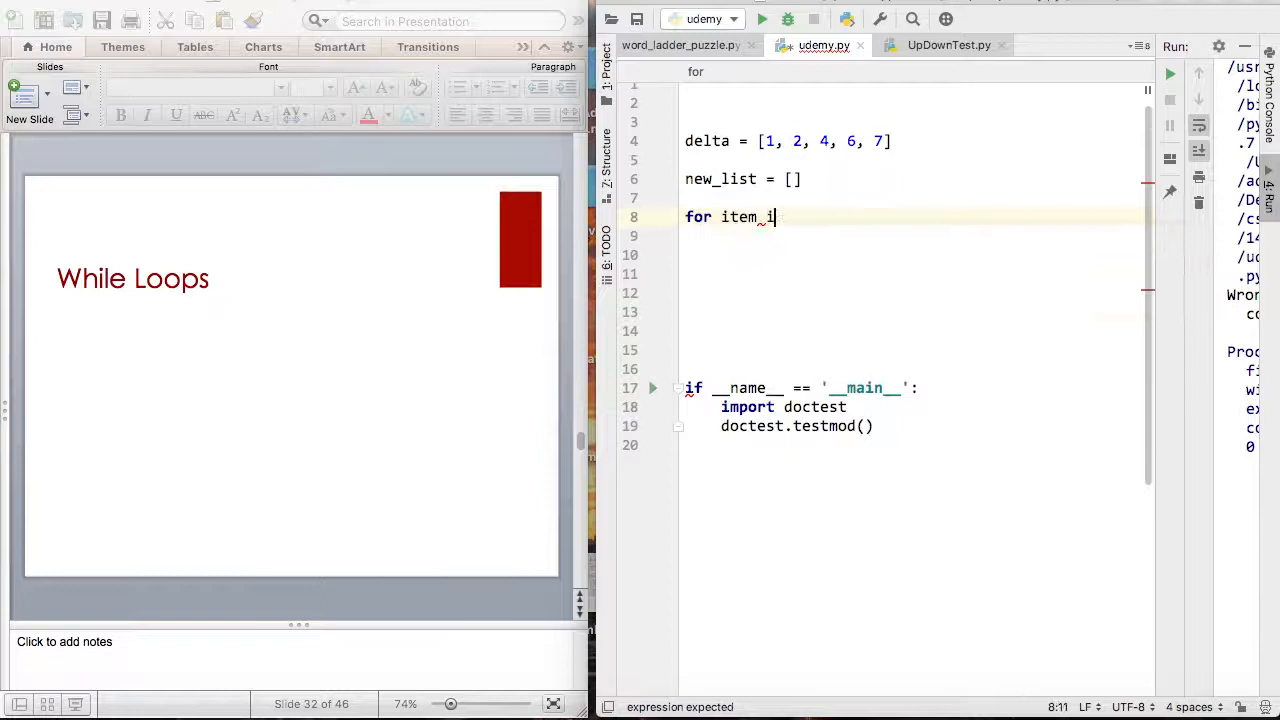
pyautogui.write('n delta:')
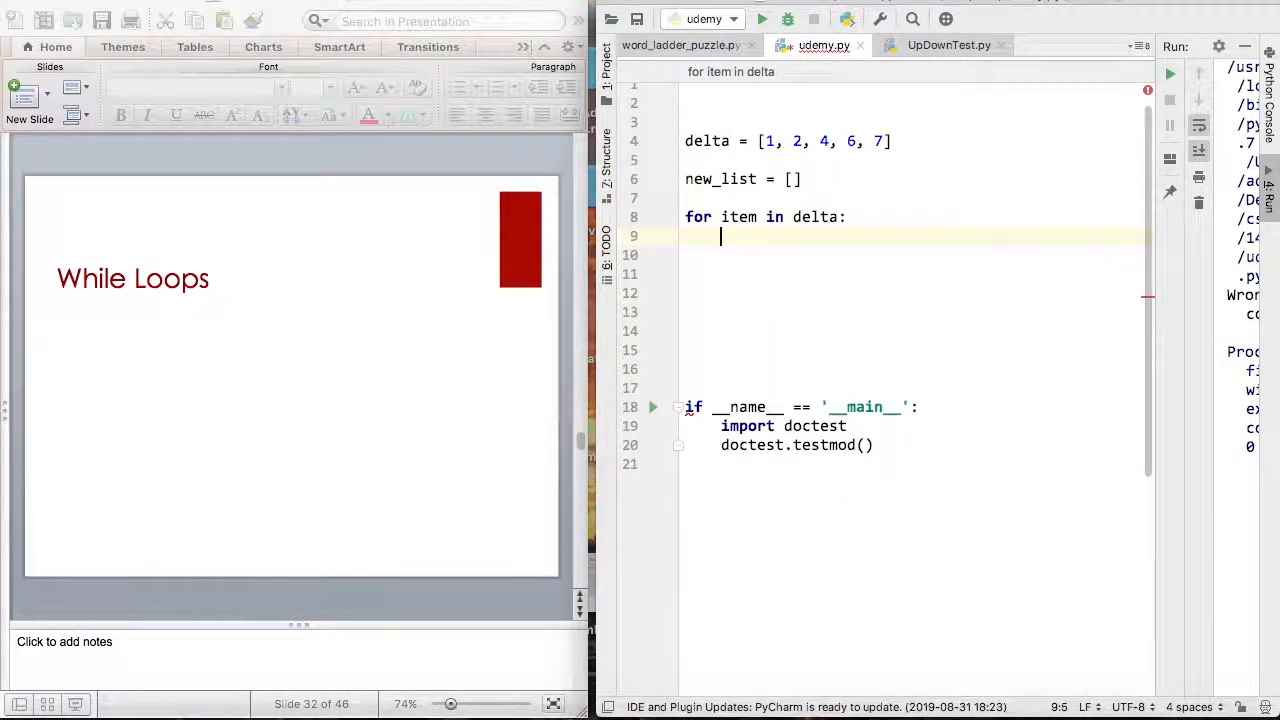
pyautogui.write('if')
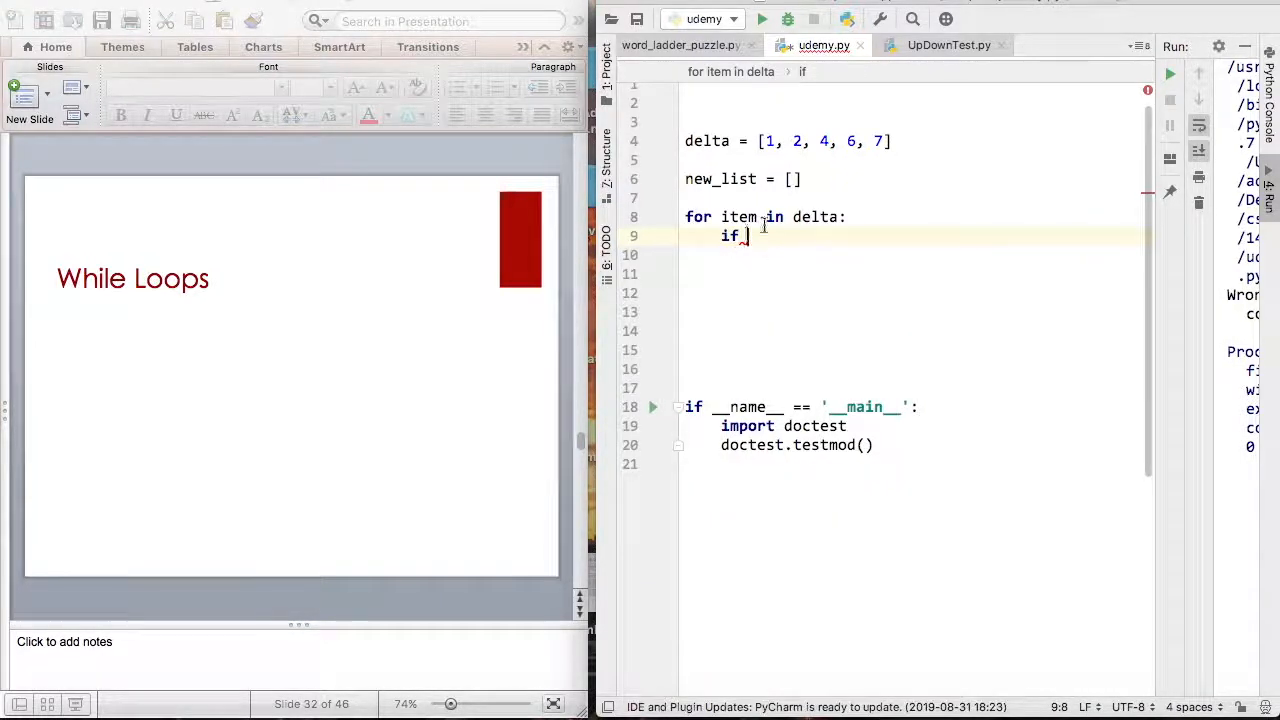
pyautogui.moveTo(740, 235)
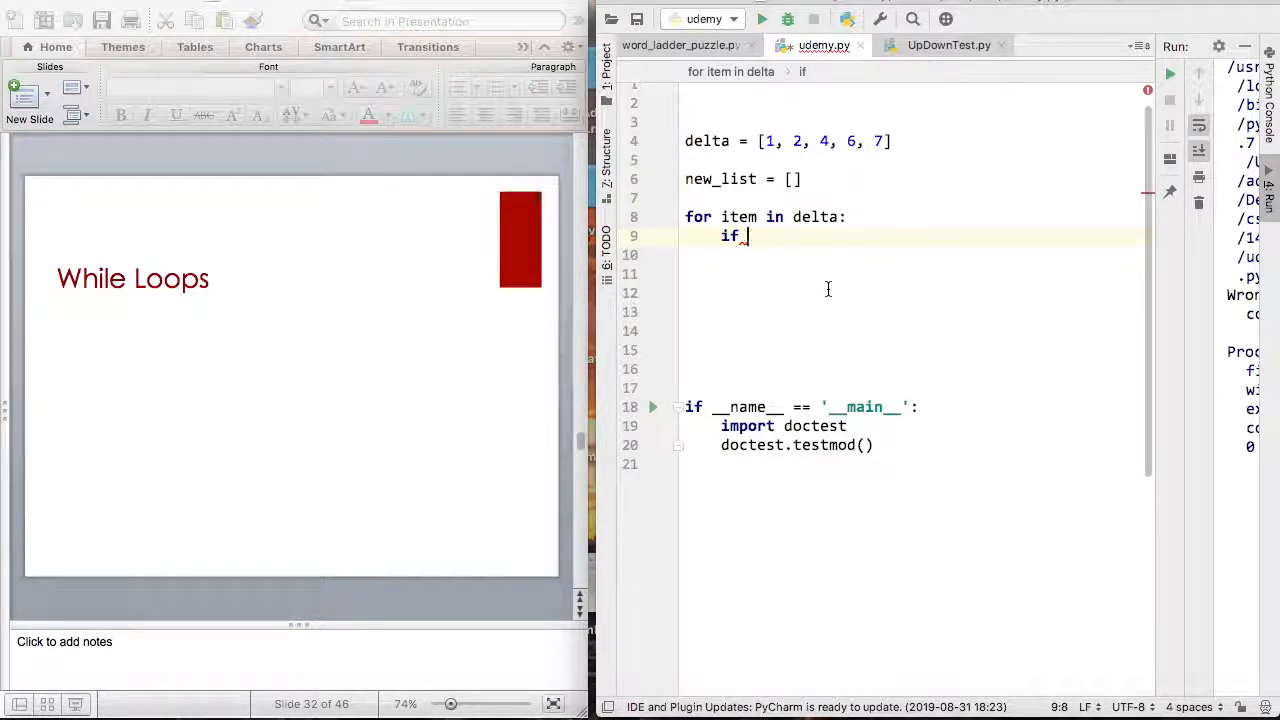
pyautogui.write('item')
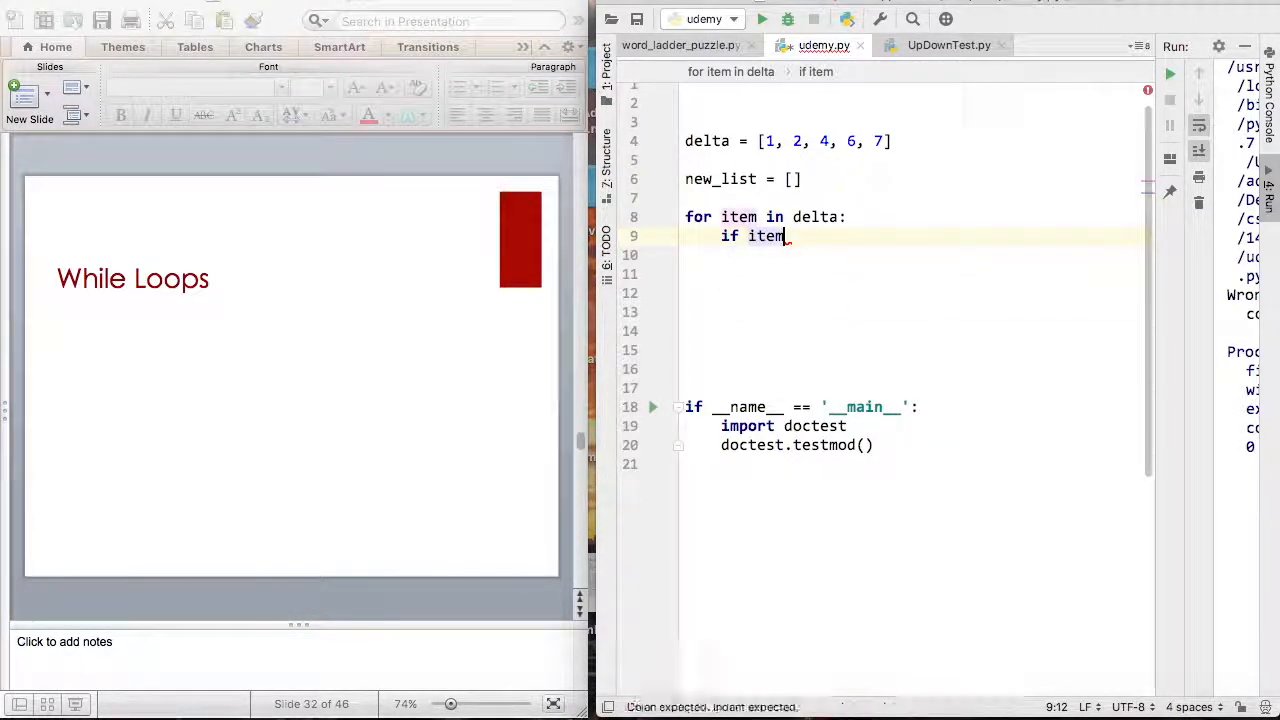
pyautogui.write('%2 ==')
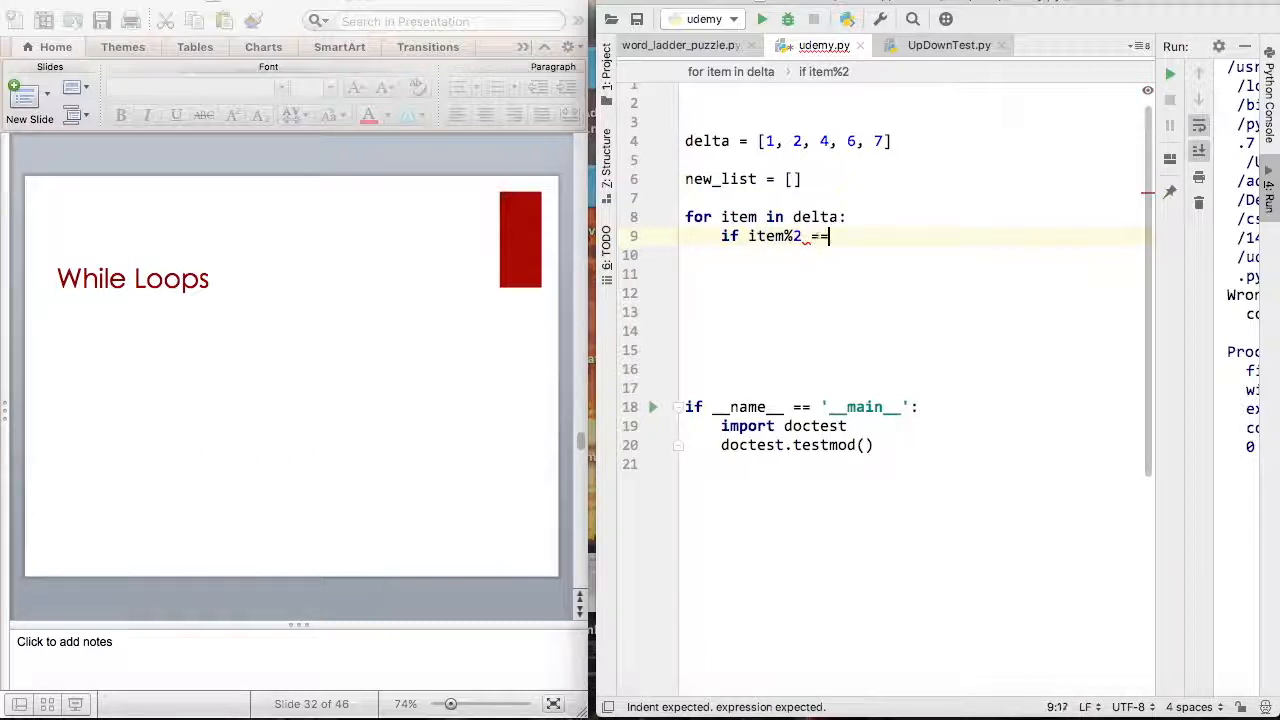
pyautogui.write('1:')
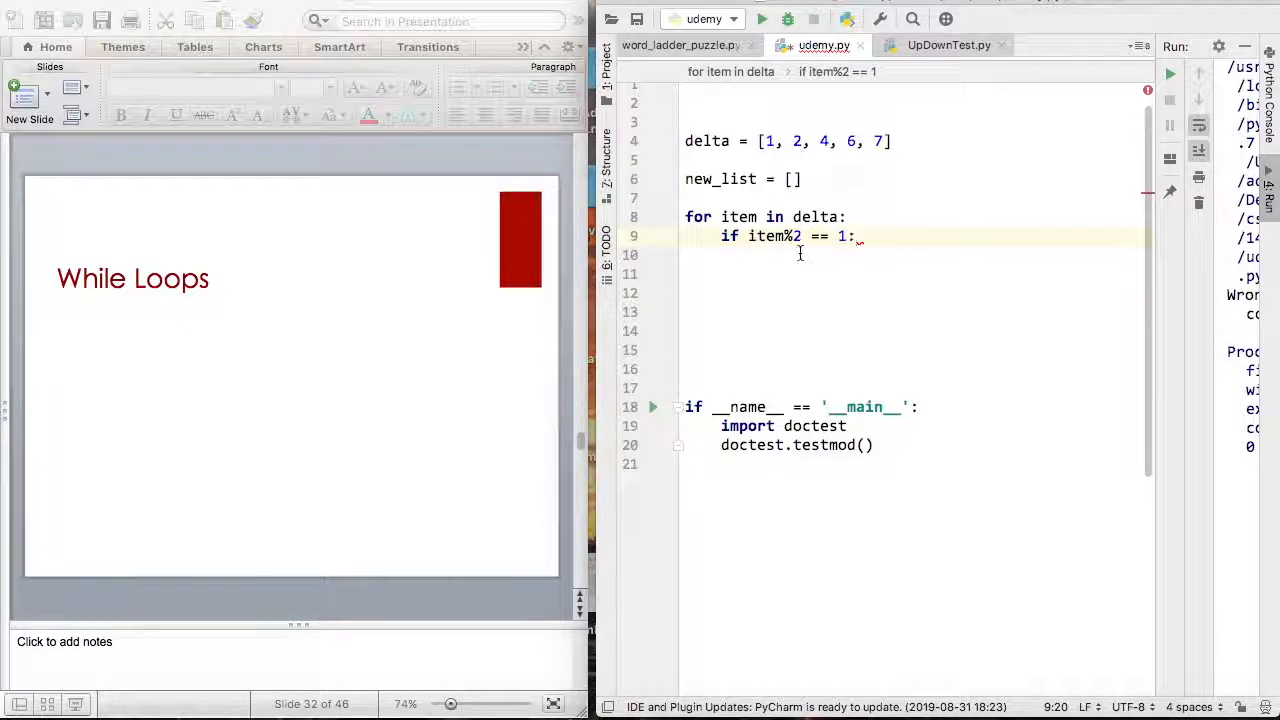
pyautogui.moveTo(840, 253)
pyautogui.write('new_list')
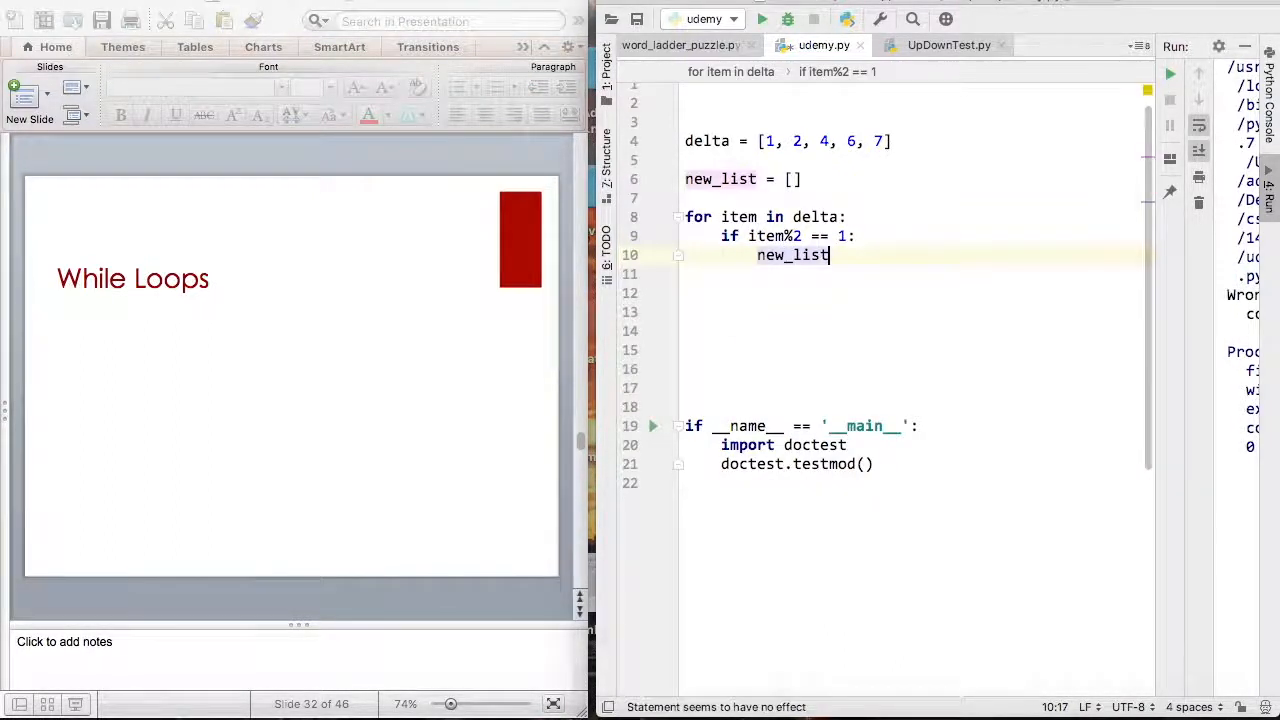
# Add `new_list.append(item)` inside the if block, then leave the loop.
pyautogui.write('.append(')
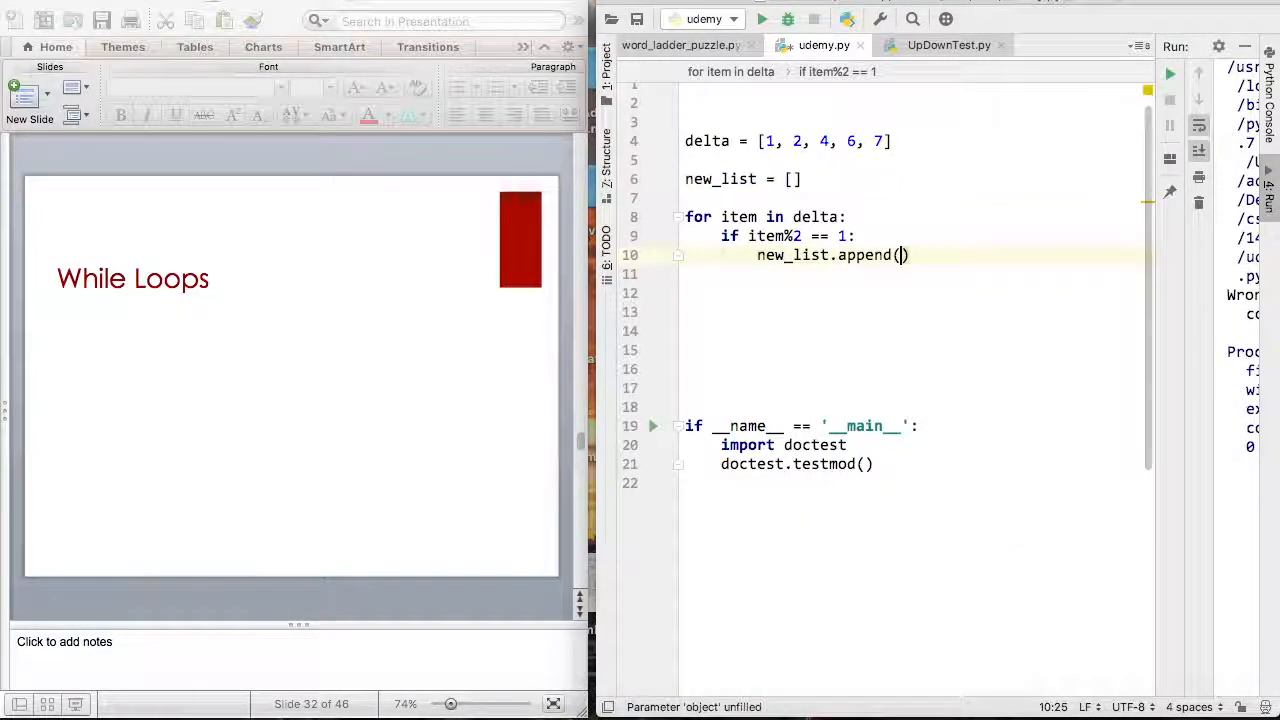
pyautogui.write('item')
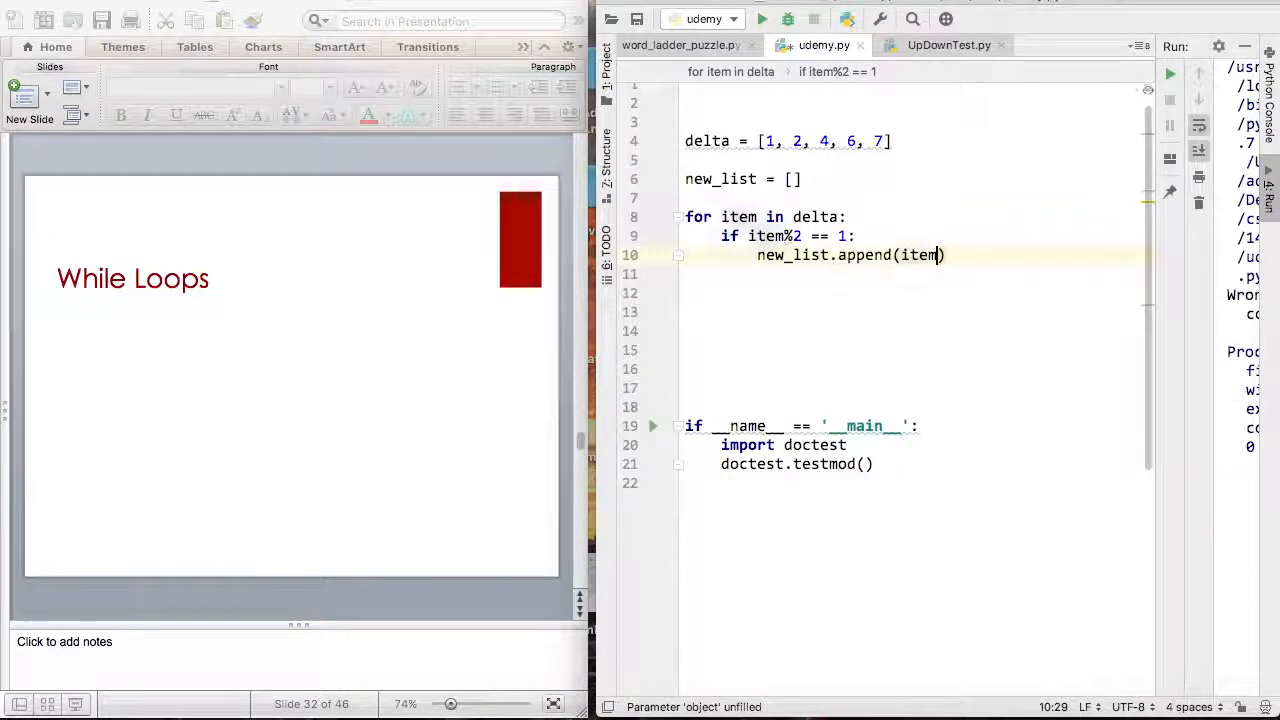
pyautogui.press('Return')
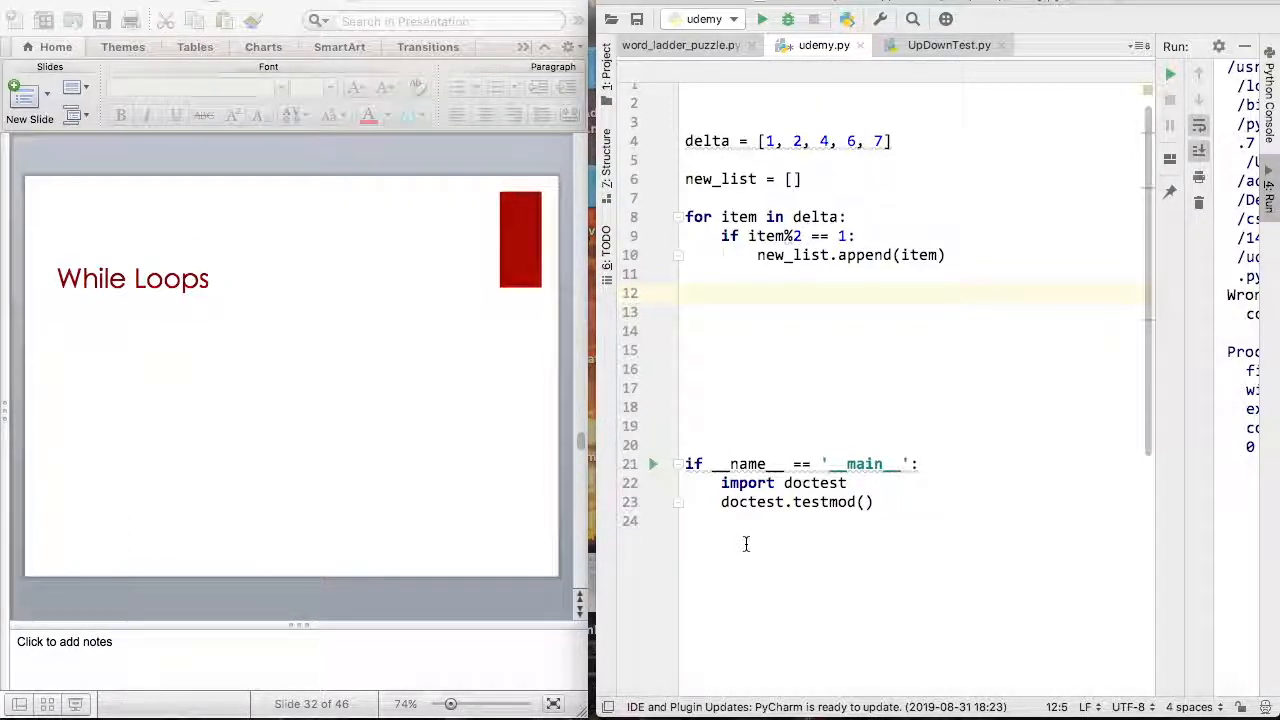
# Add `print(new_list)` after the loop and run the script, outputting [1, 7].
pyautogui.write('print(new')
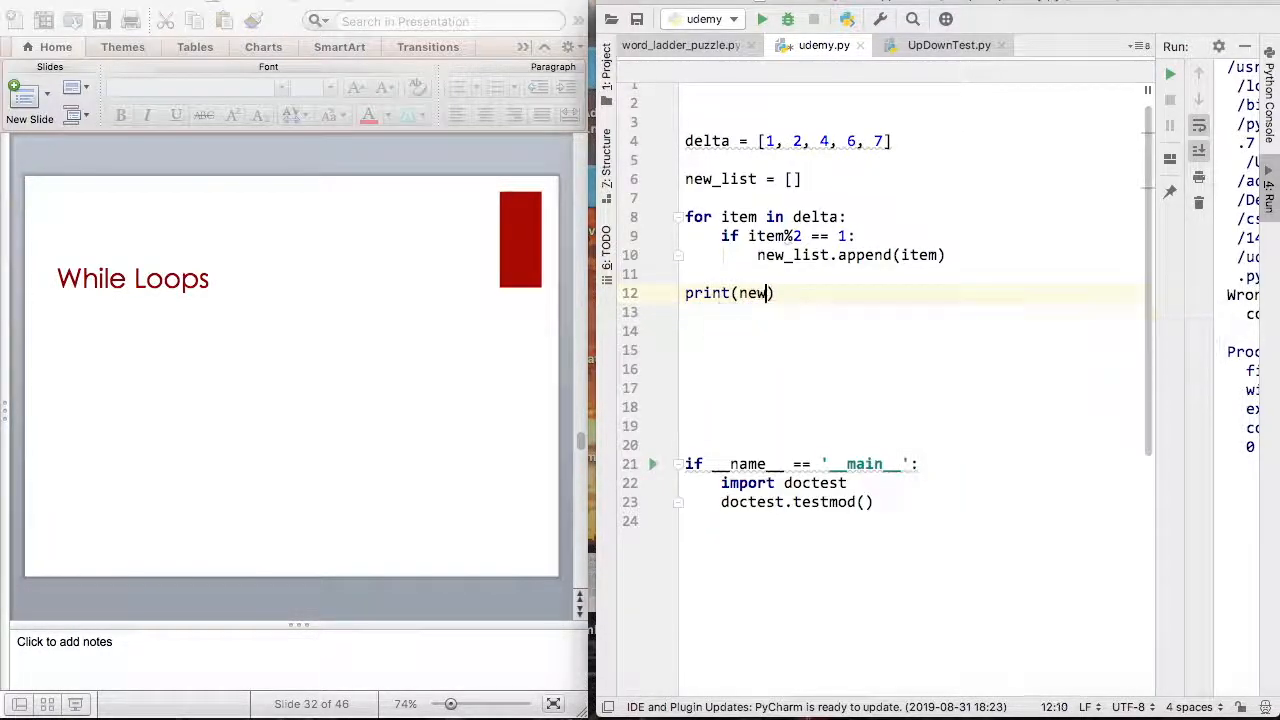
pyautogui.write('_list')
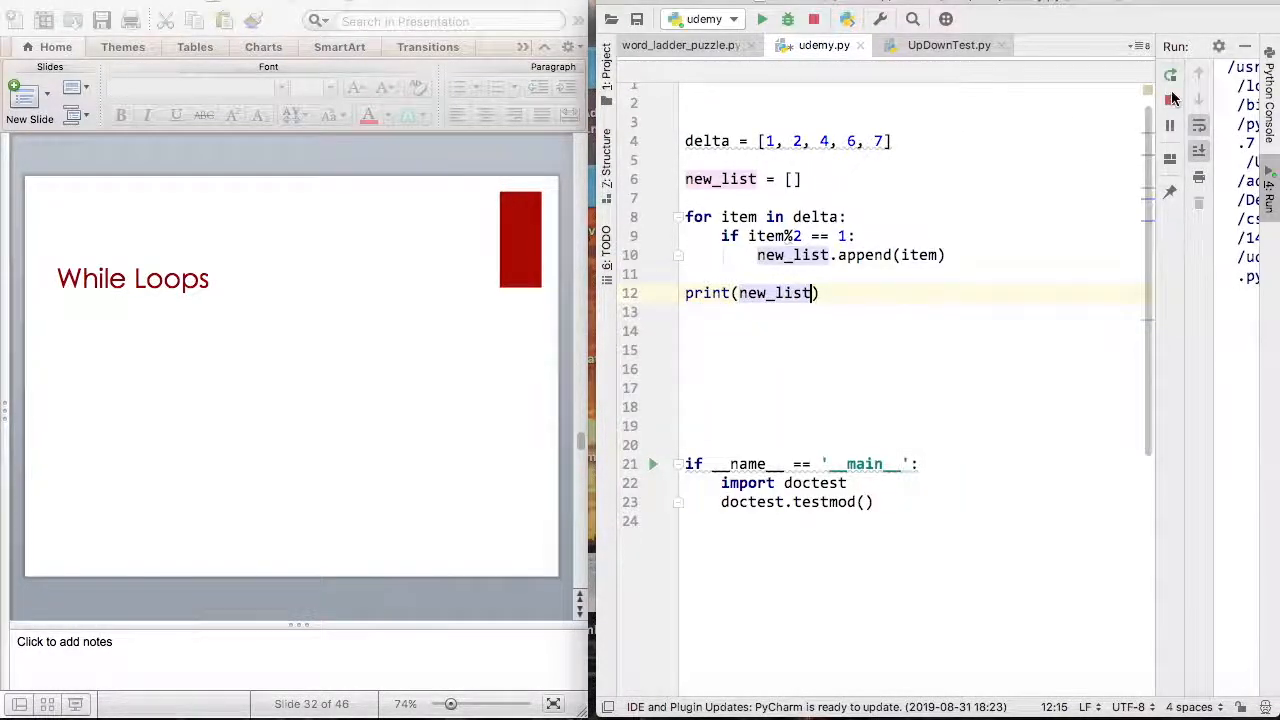
pyautogui.click(762, 18)
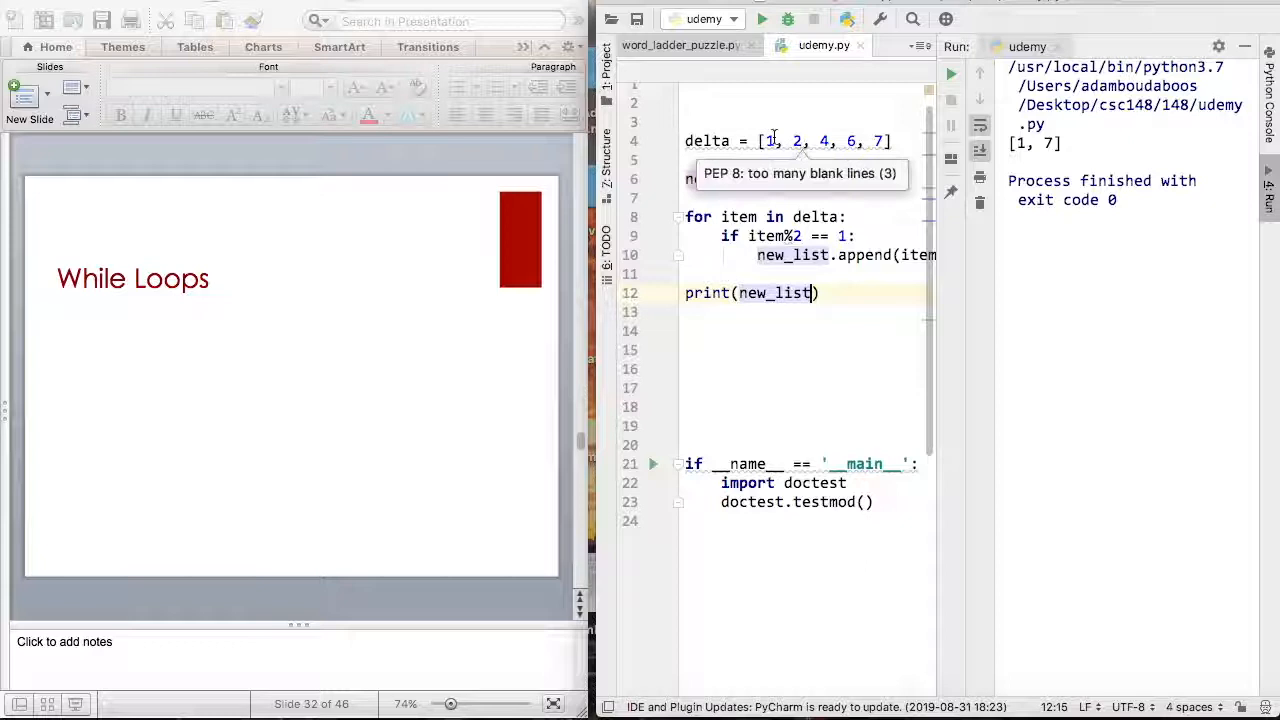
pyautogui.moveTo(947, 312)
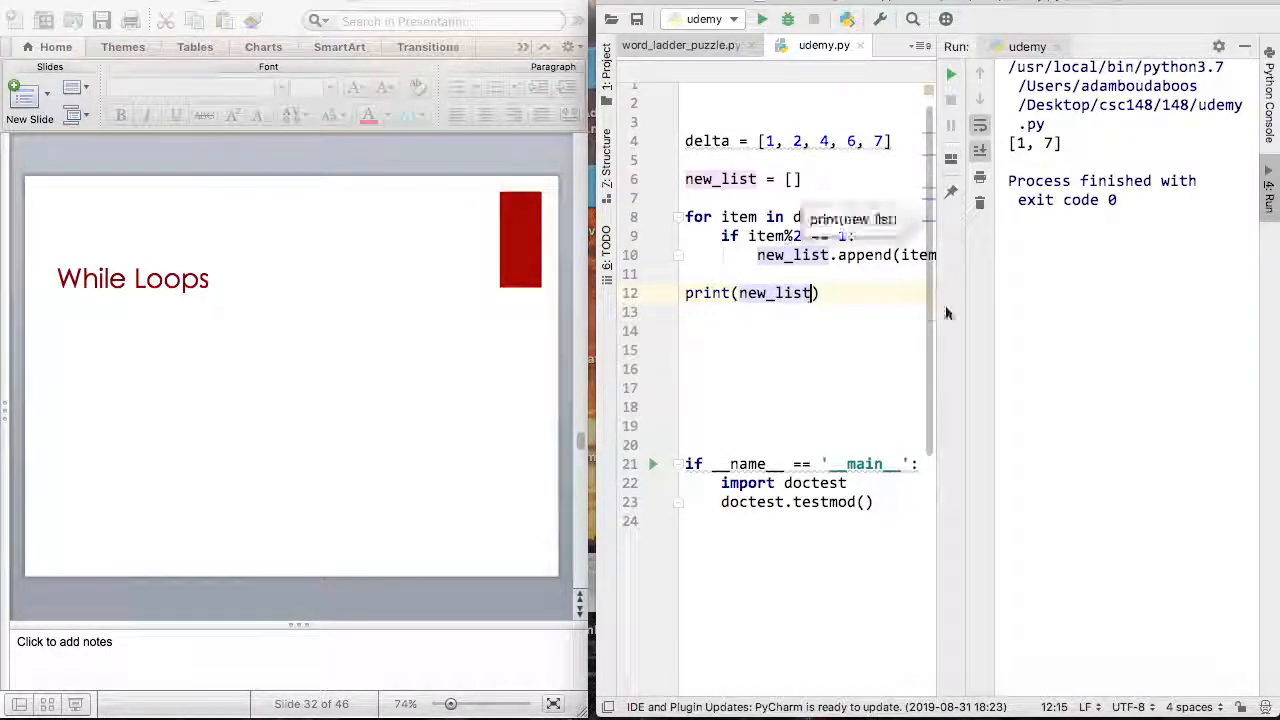